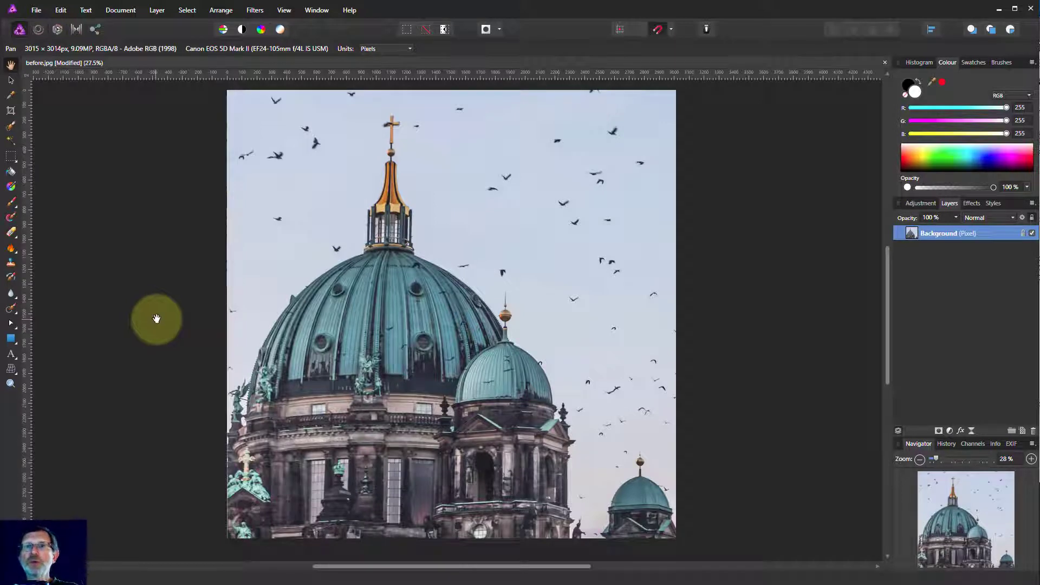
mouse_move(183, 325)
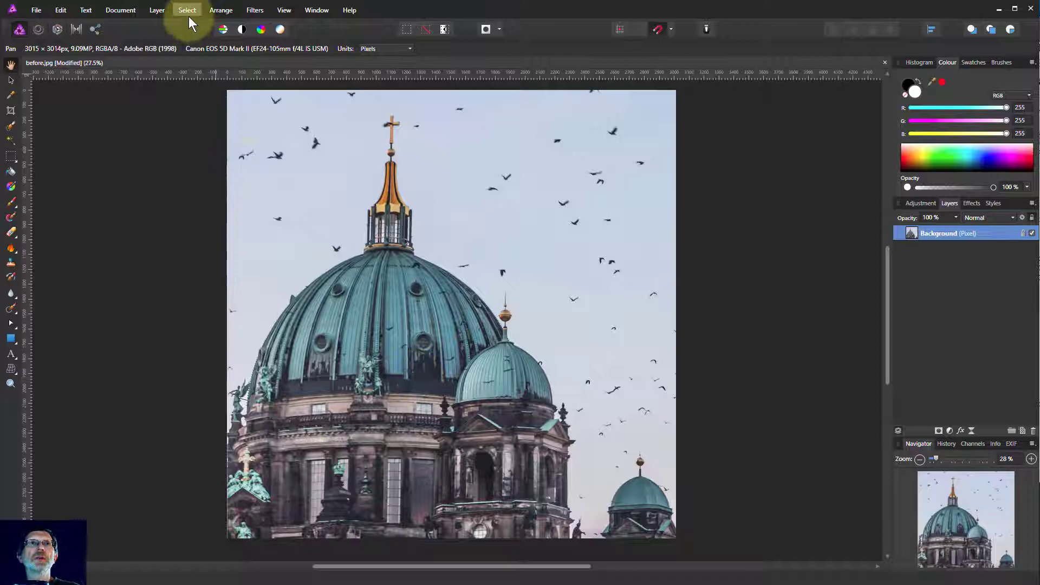
Step: Flood-select the sky around the cathedral dome at 32% tolerance, contiguous
click(187, 10)
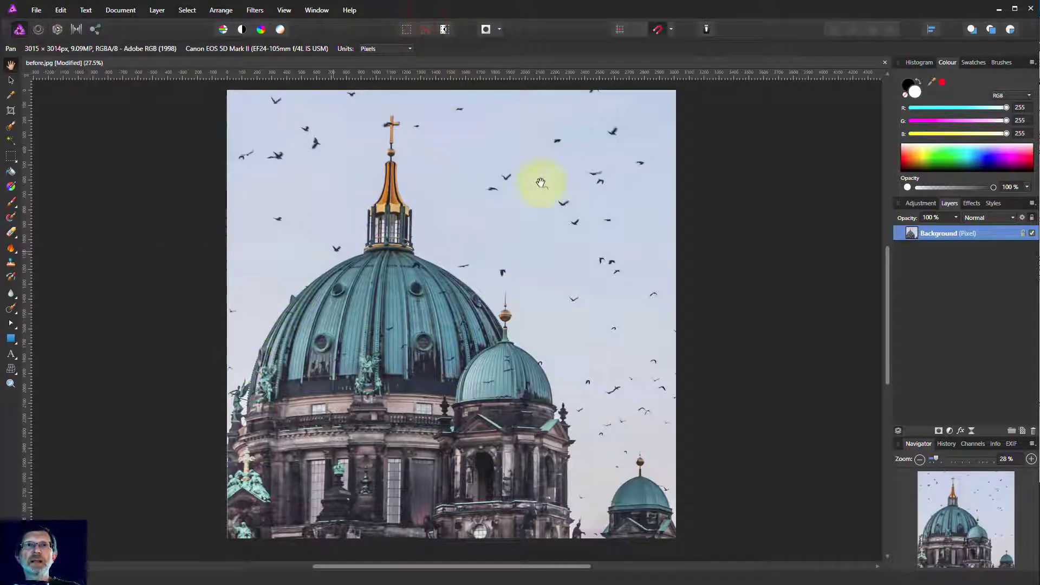
mouse_move(76, 119)
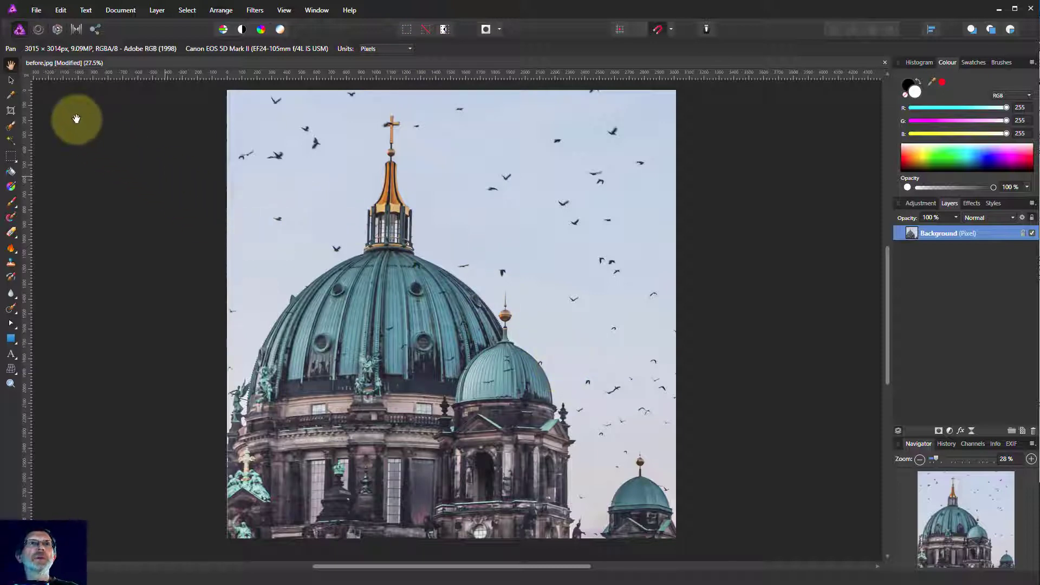
mouse_move(18, 153)
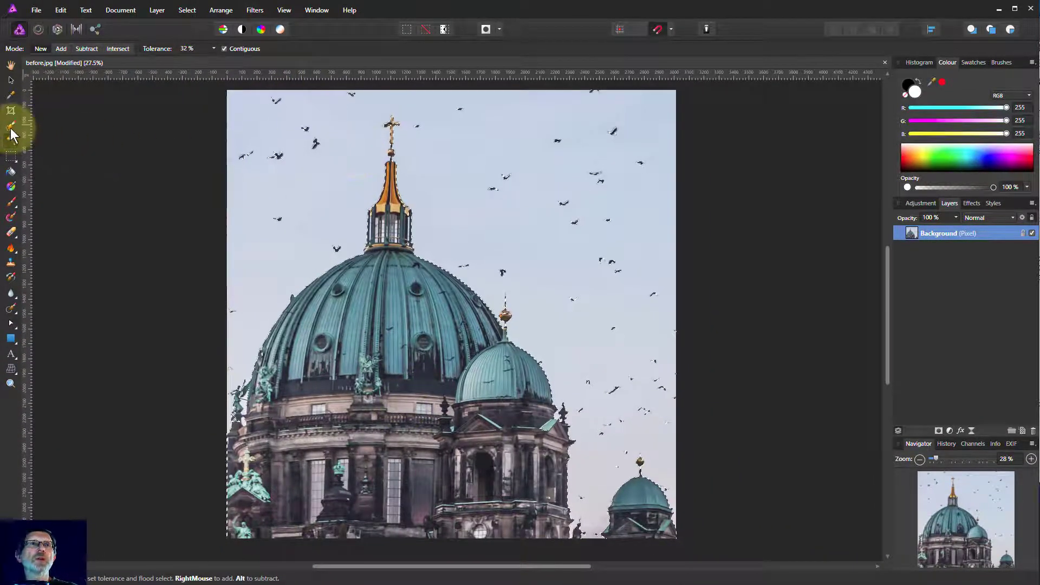
Step: Switch to the Selection Brush Tool with Snap to edges to refine the selection
click(10, 129)
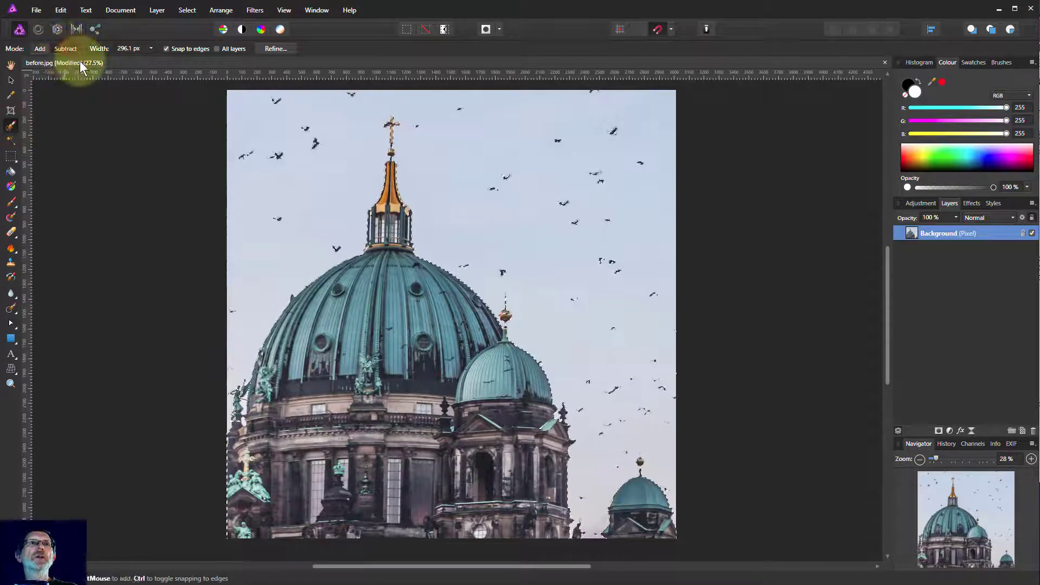
mouse_move(227, 293)
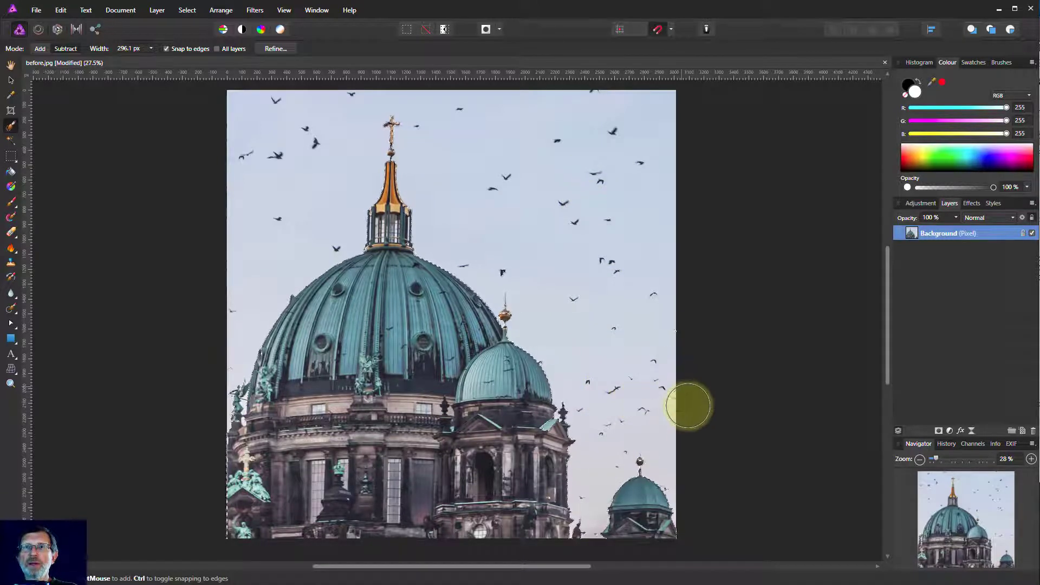
mouse_move(633, 265)
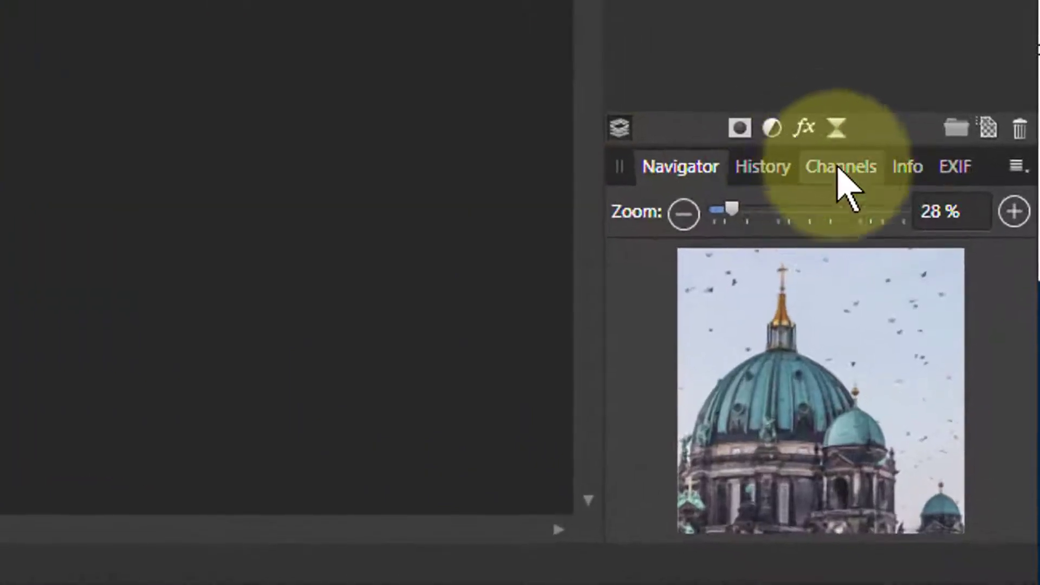
Step: Create a spare channel from the Pixel Selection in Channels and rename it 'building'
click(840, 167)
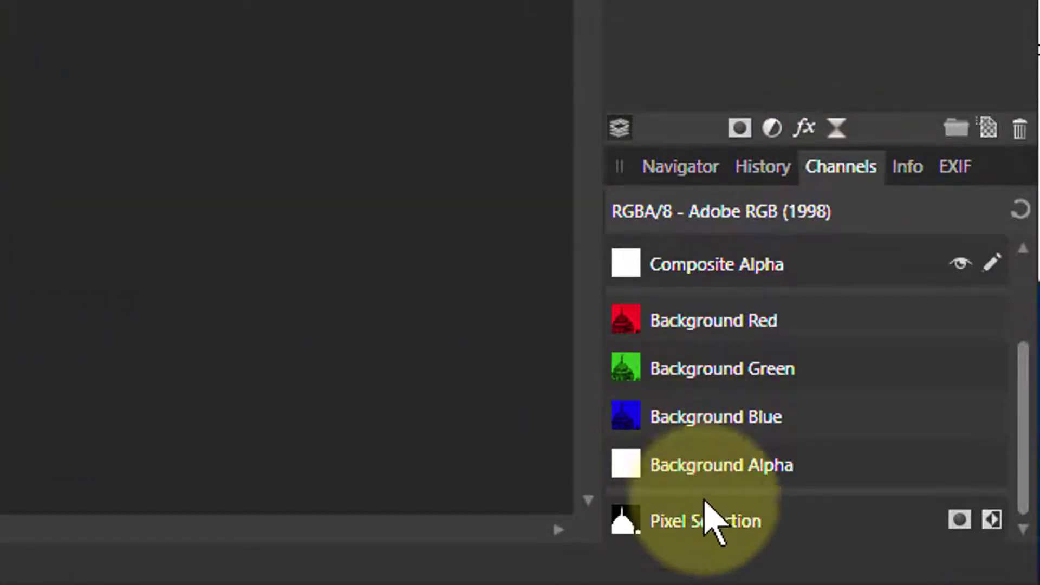
right_click(698, 520)
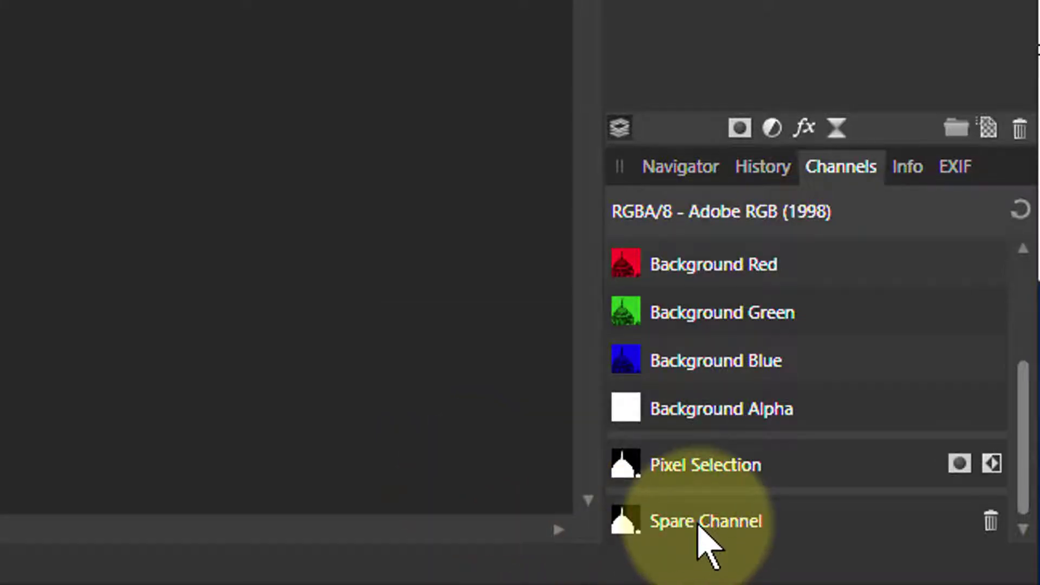
right_click(701, 521)
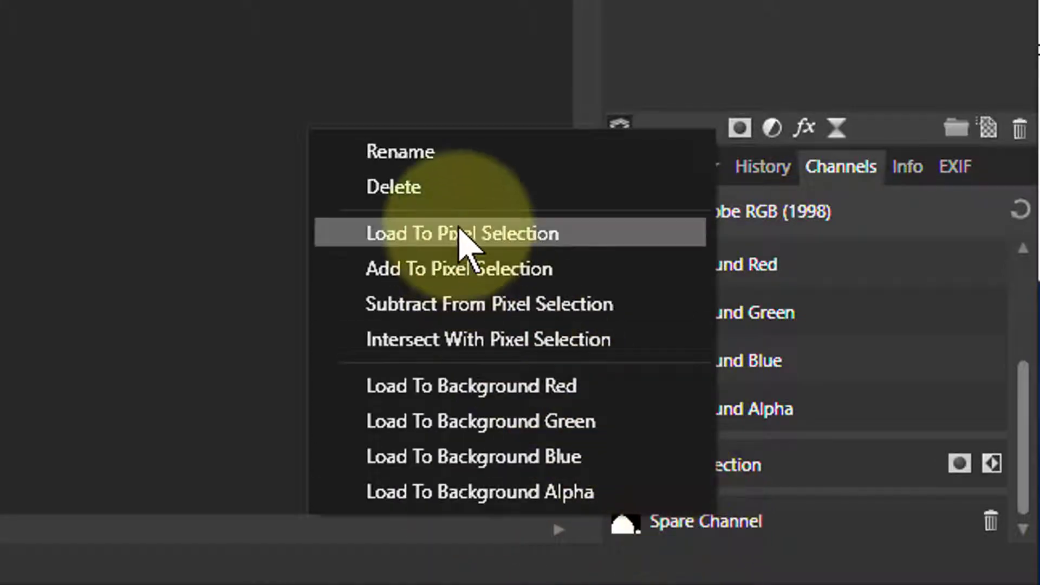
click(401, 151)
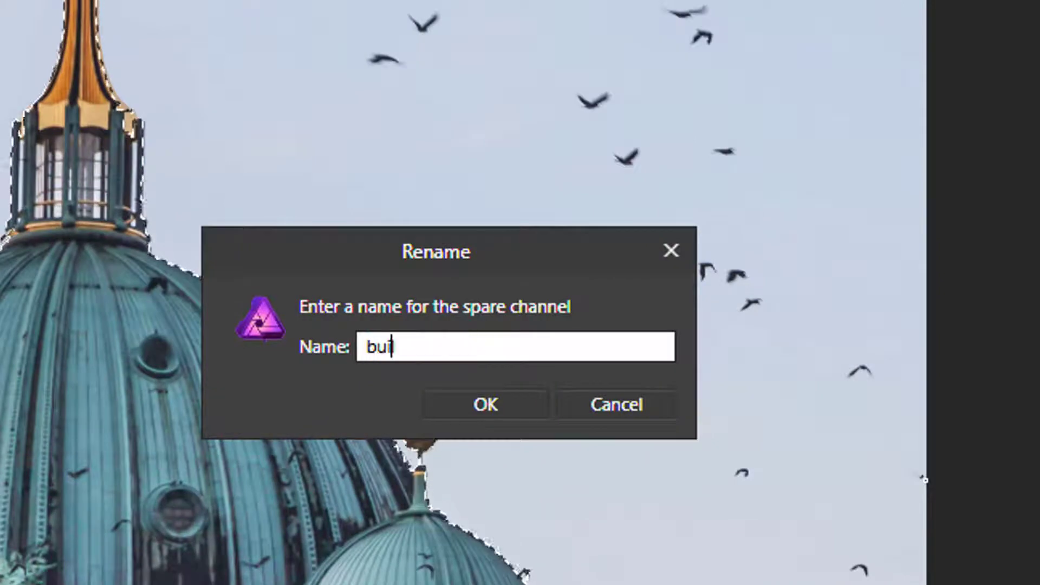
text(il)
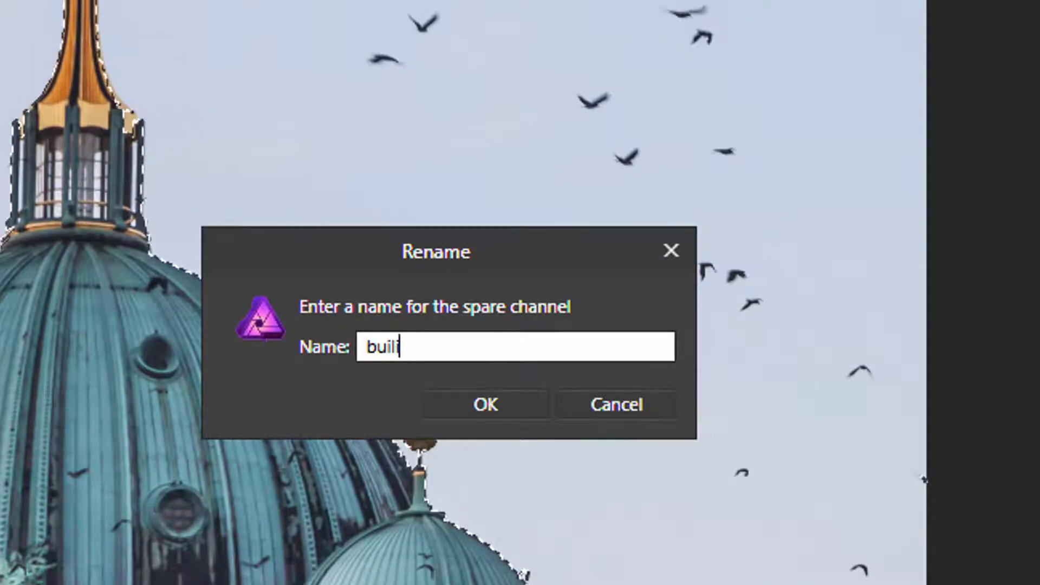
key(Backspace)
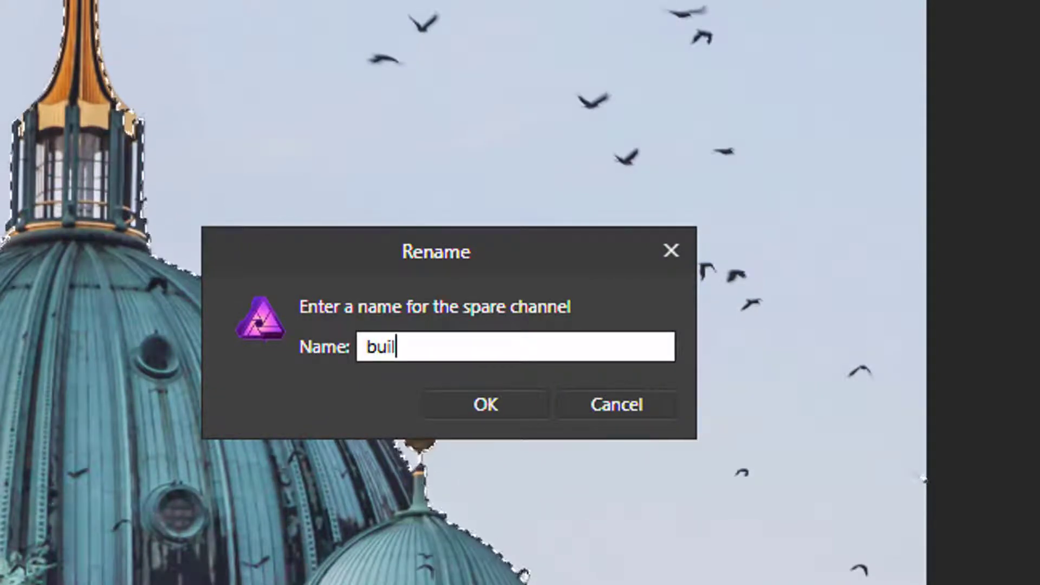
click(485, 404)
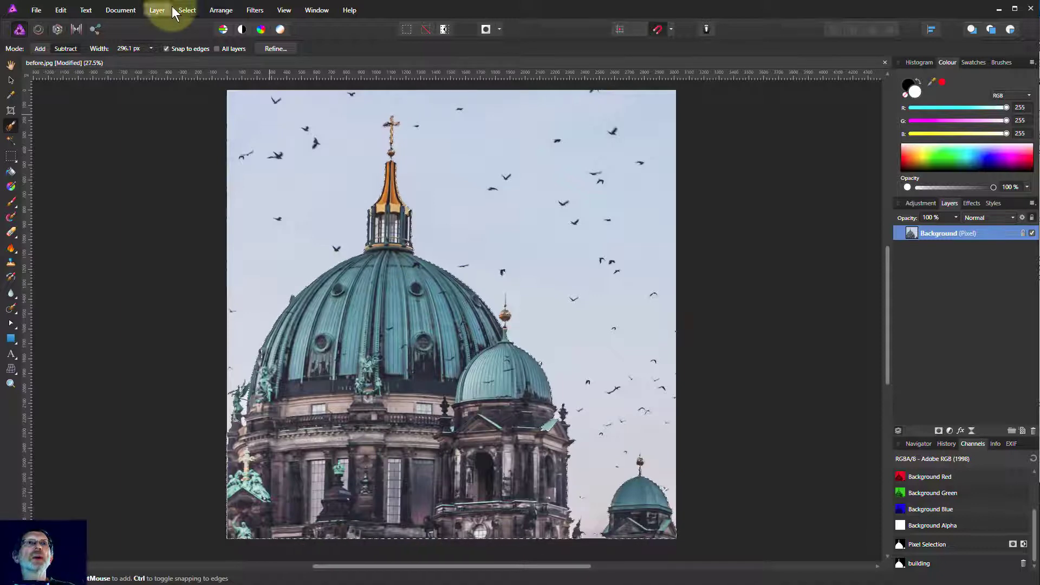
Step: Open Outline Selection and settle the radius at 71.1 px
click(187, 10)
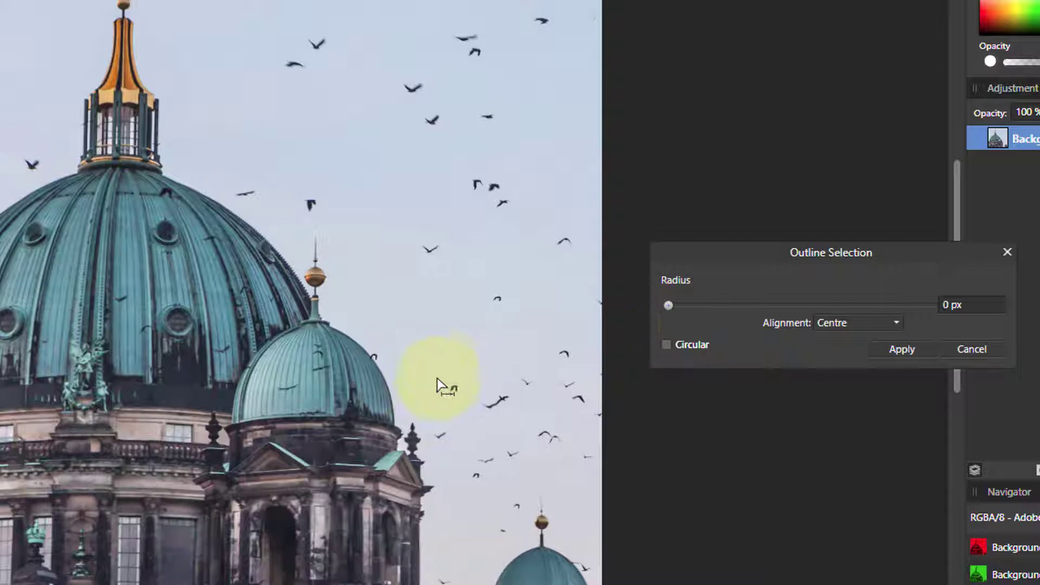
mouse_move(913, 323)
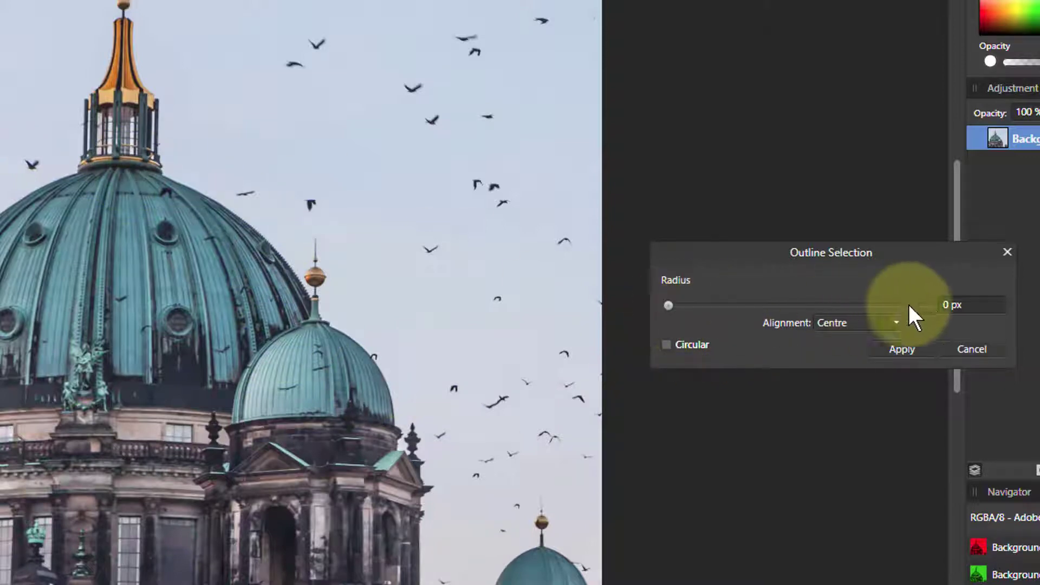
mouse_move(671, 312)
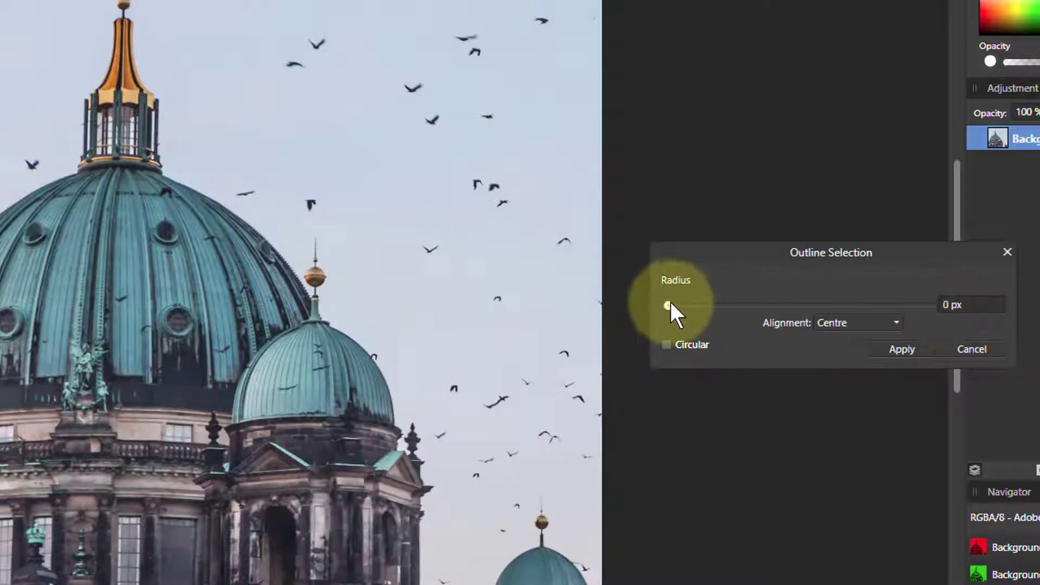
drag(666, 306, 688, 305)
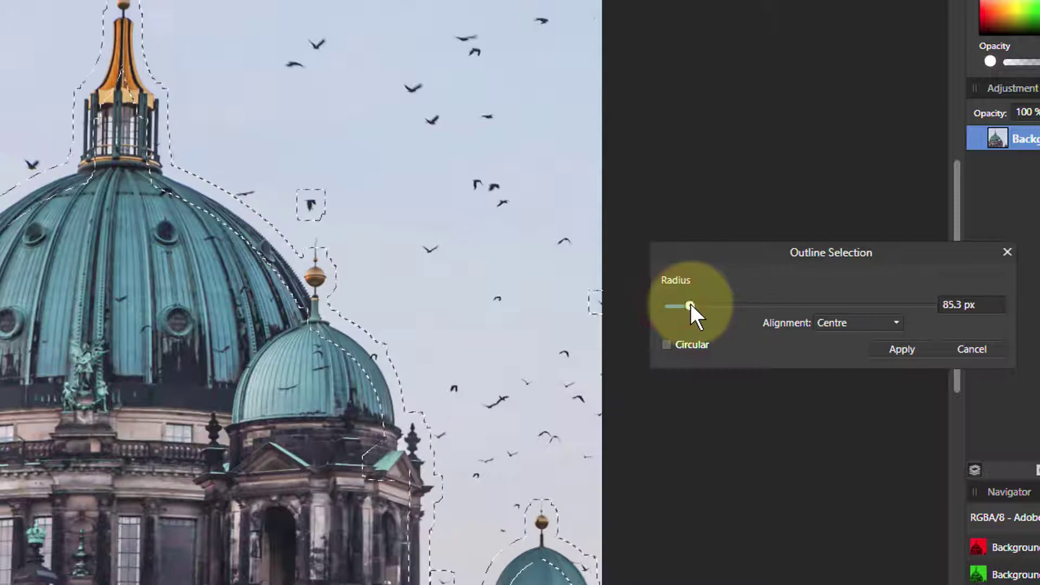
drag(689, 306, 668, 306)
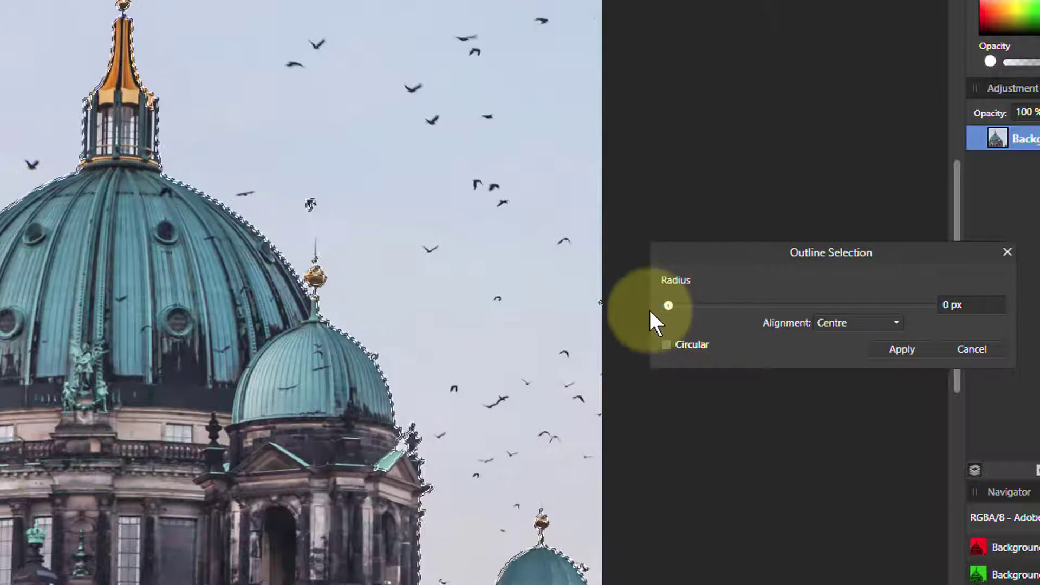
drag(668, 305, 692, 305)
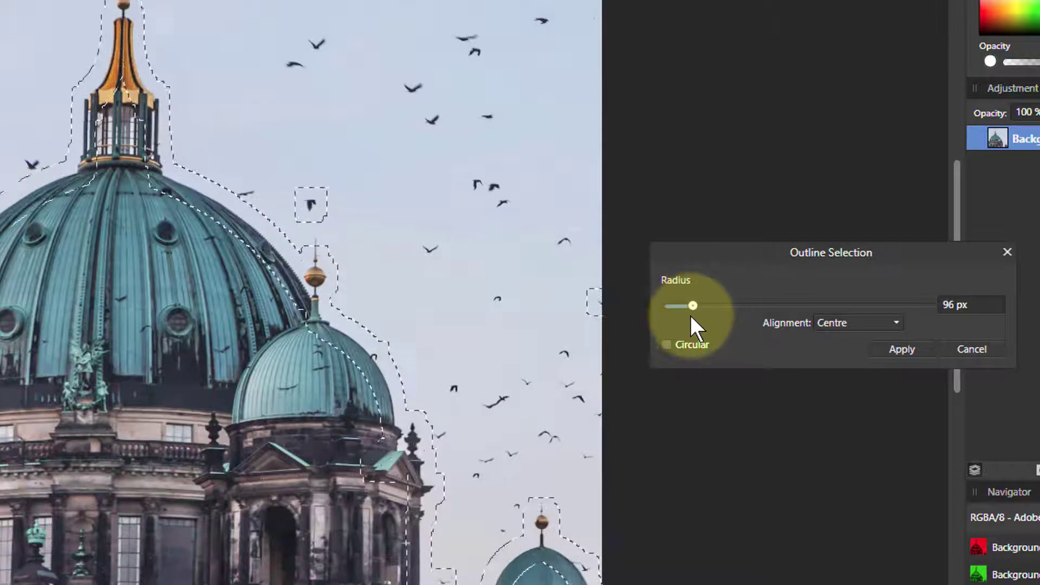
drag(692, 306, 675, 305)
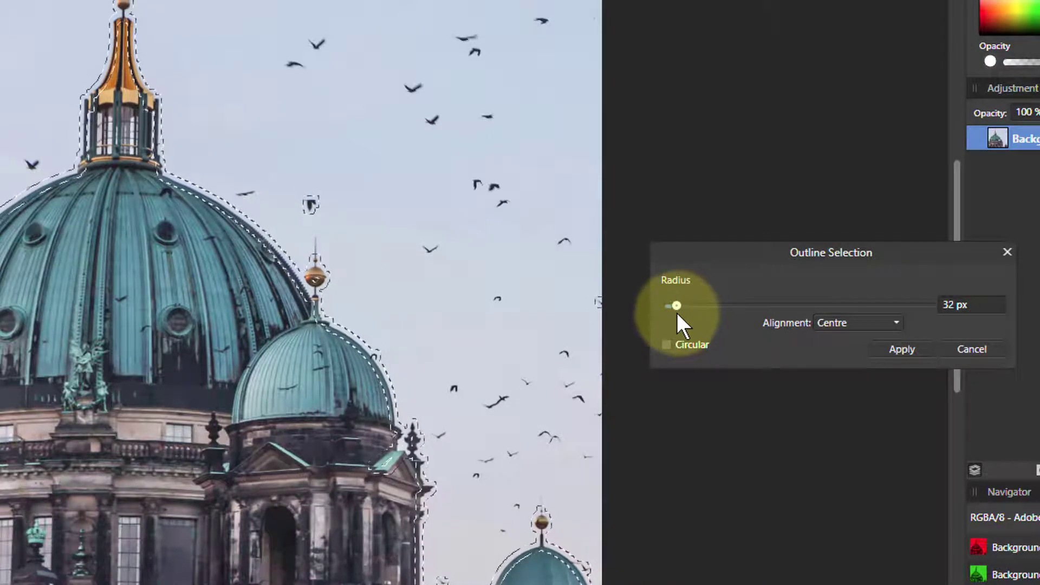
drag(676, 304, 686, 305)
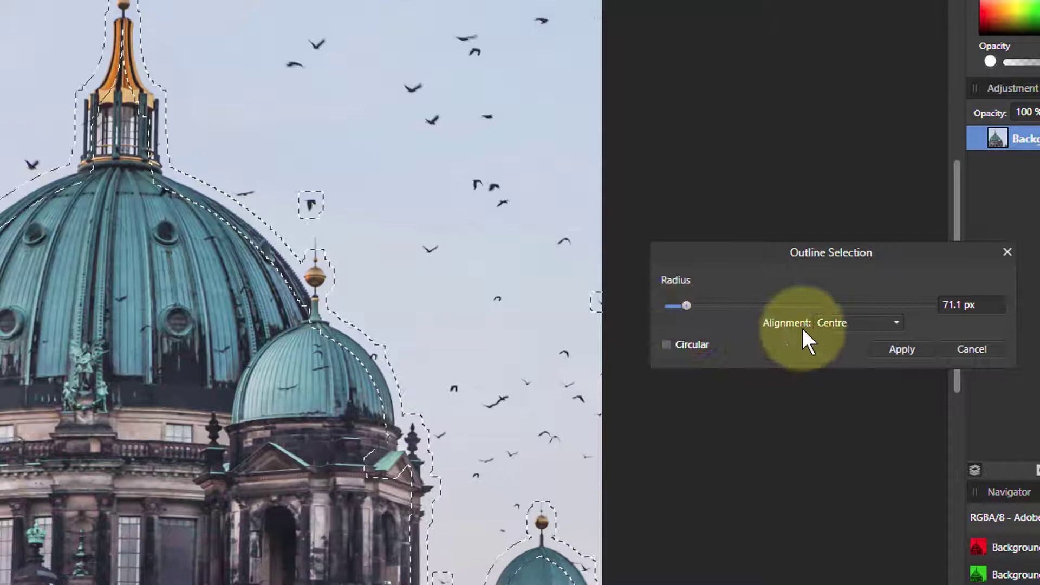
click(858, 323)
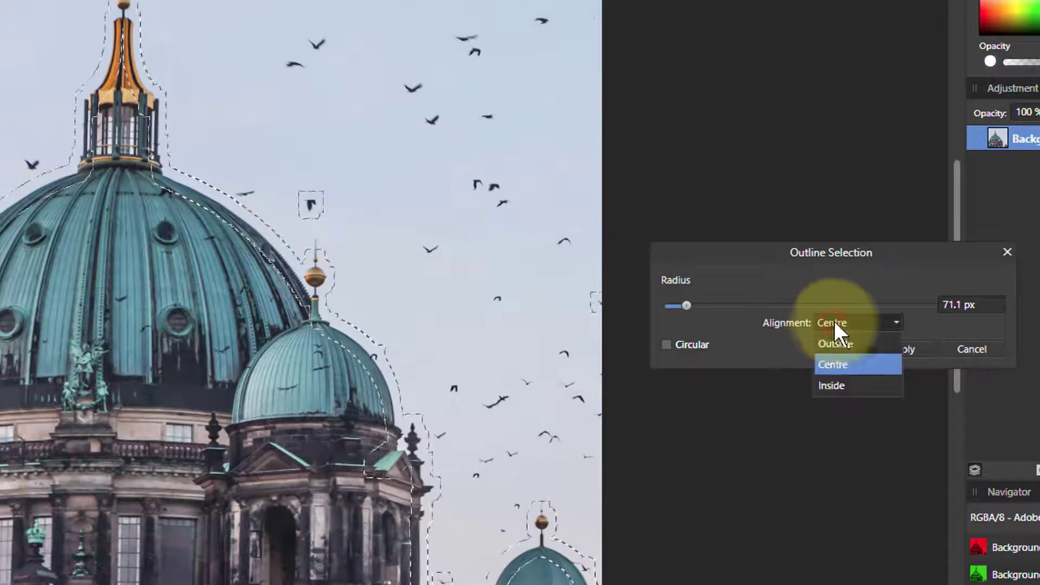
Step: Preview an Outside-aligned outline at 85.3 px, then cancel it
click(834, 344)
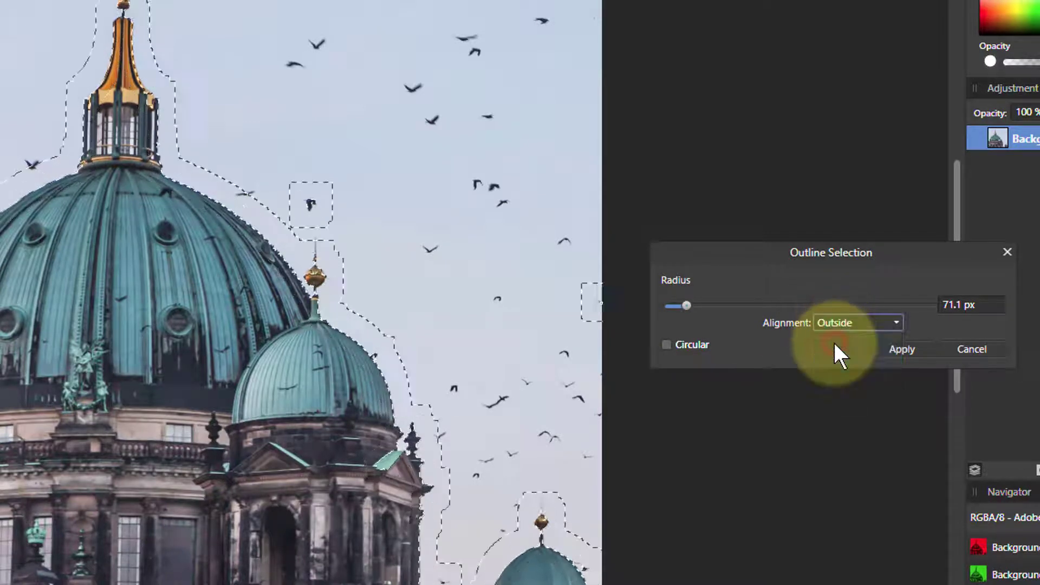
drag(679, 305, 684, 296)
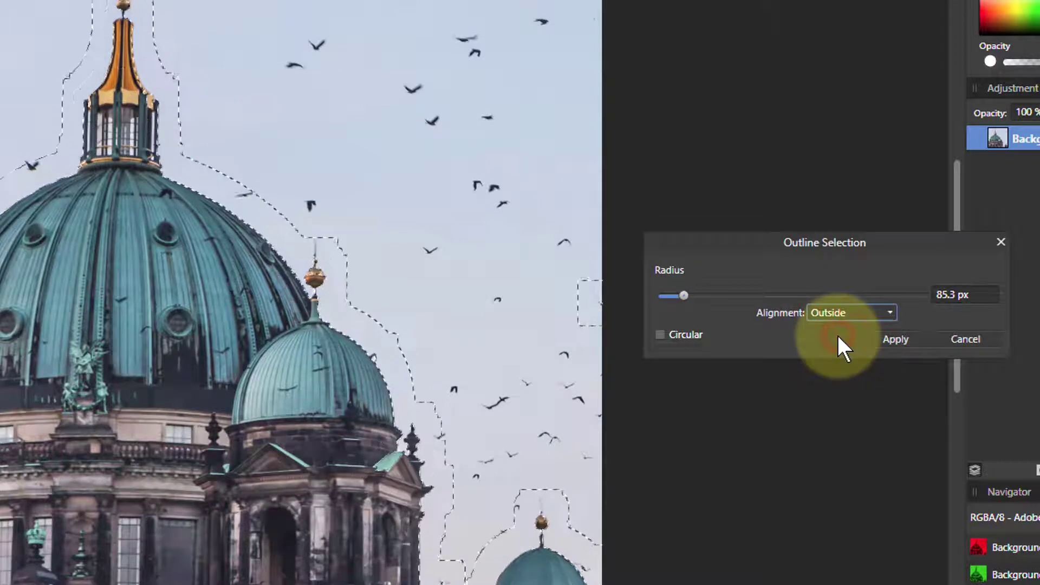
mouse_move(242, 250)
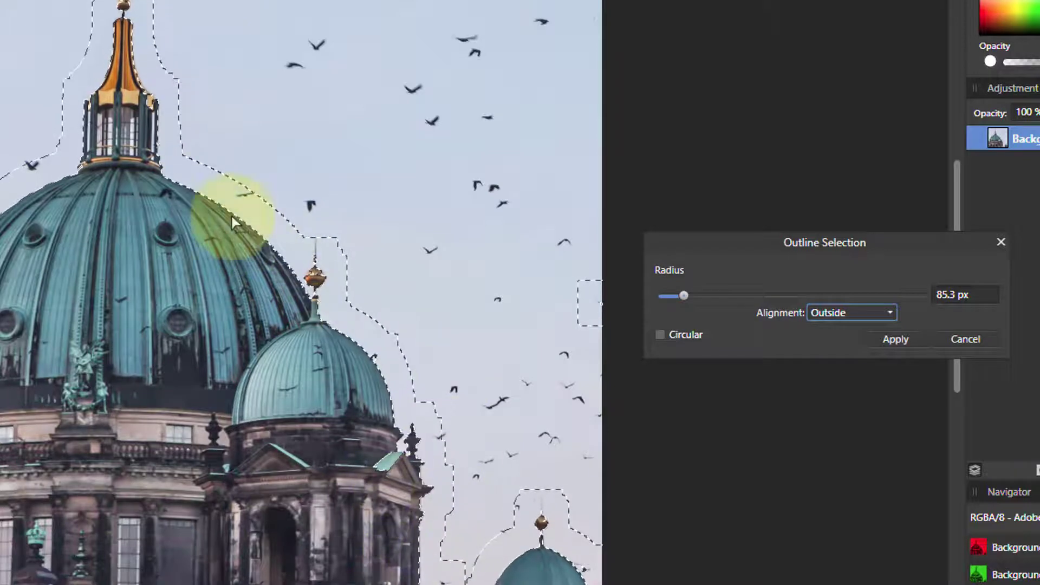
mouse_move(160, 30)
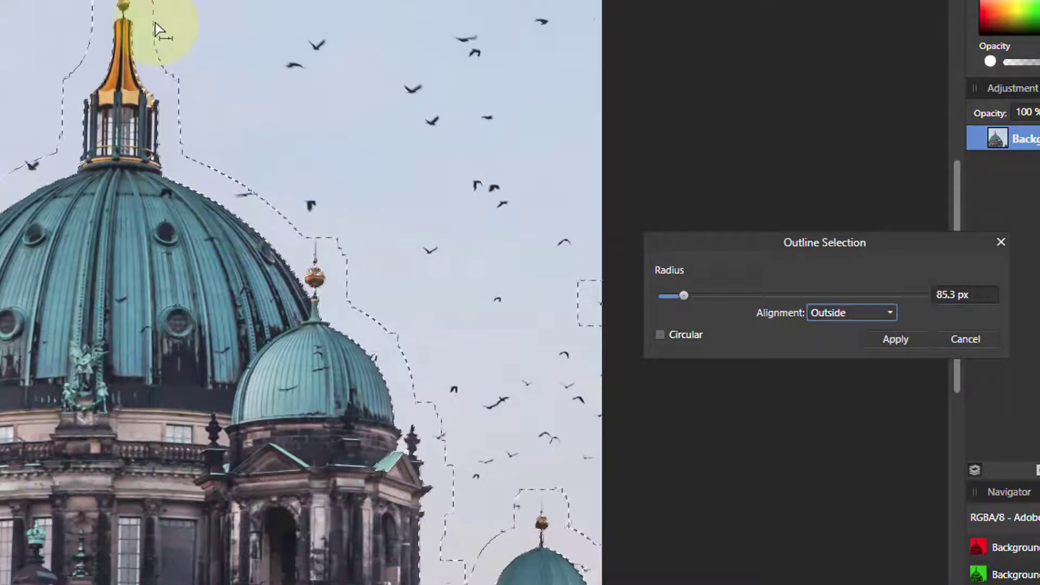
mouse_move(204, 172)
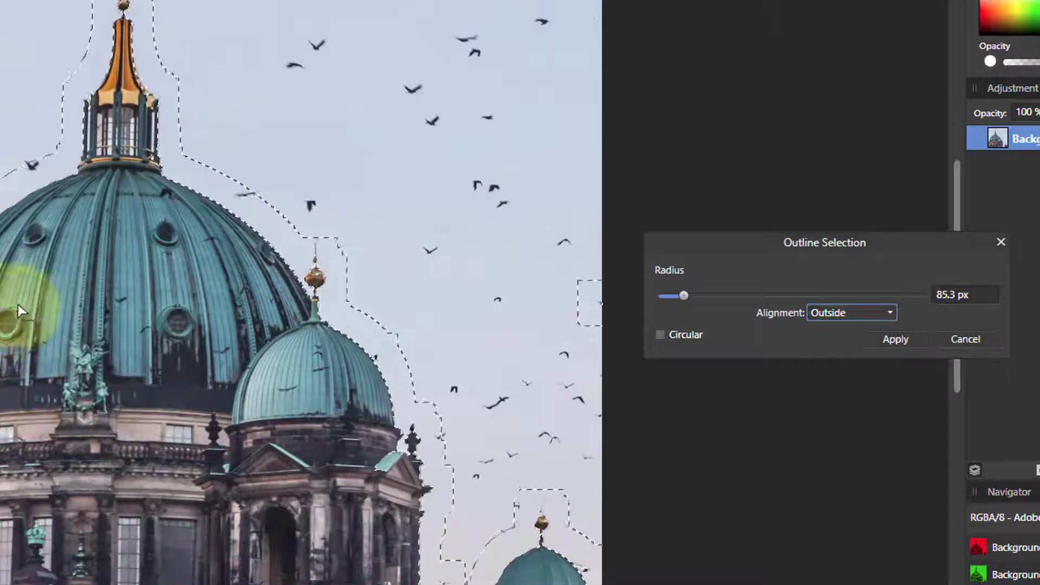
mouse_move(176, 242)
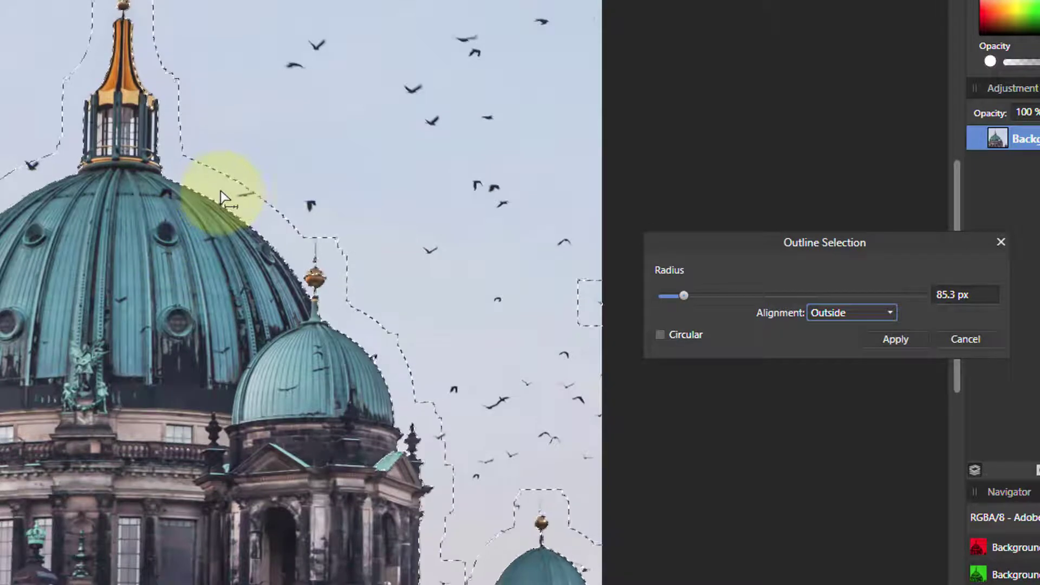
mouse_move(272, 281)
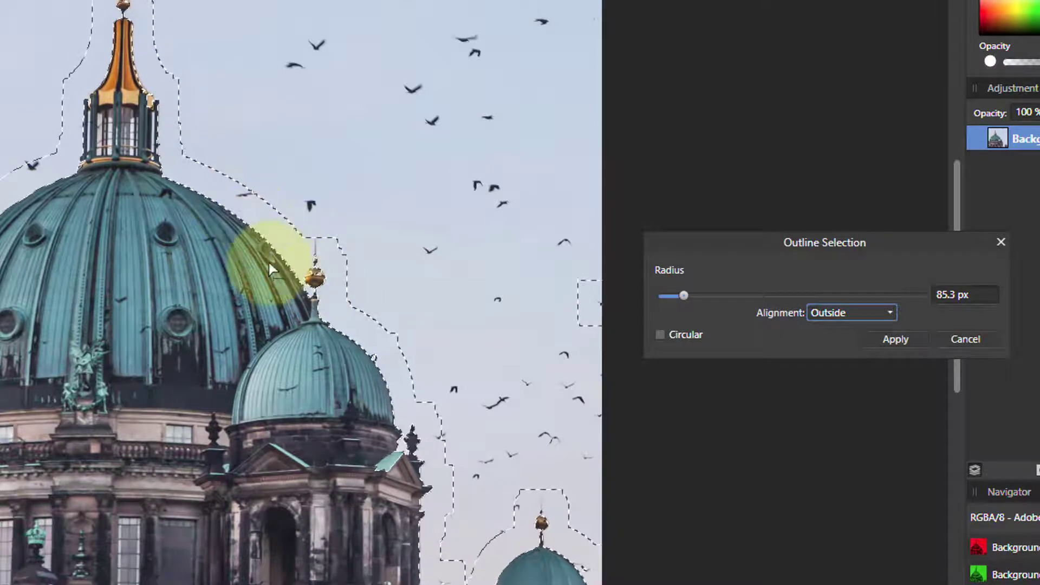
mouse_move(194, 176)
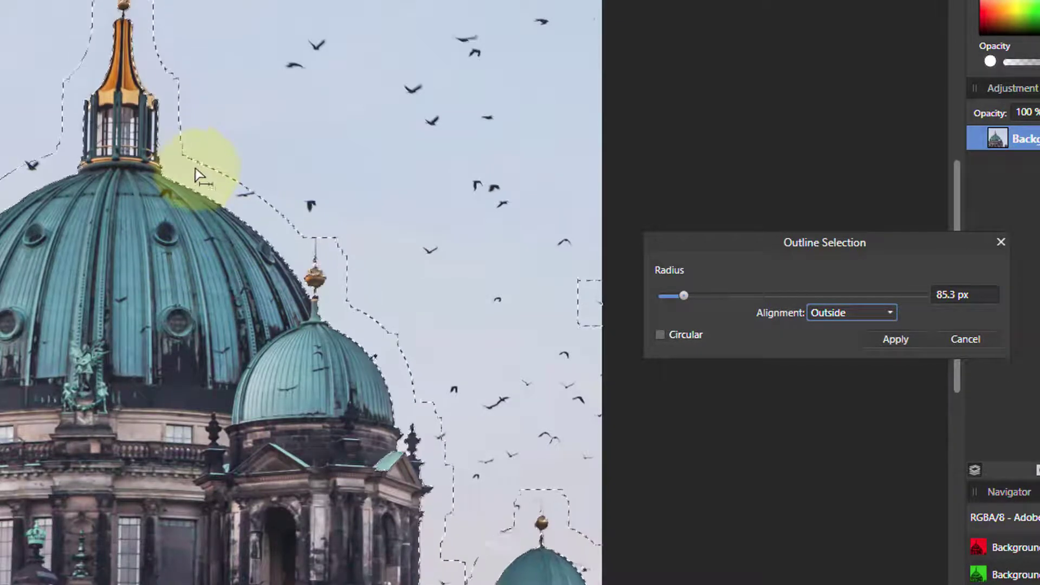
click(895, 339)
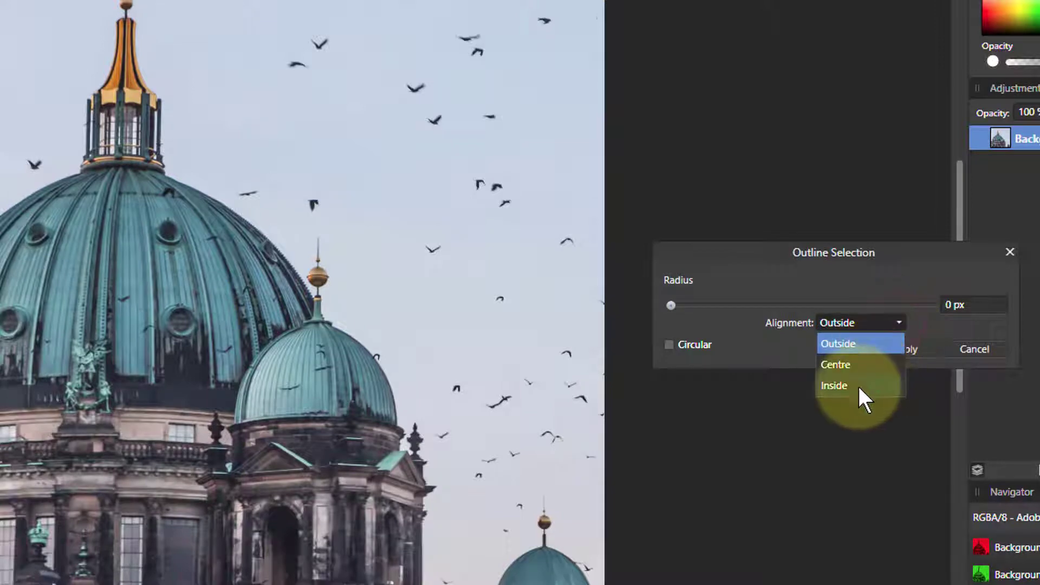
Step: Outline the selection with Inside alignment and a 64 px radius
click(833, 385)
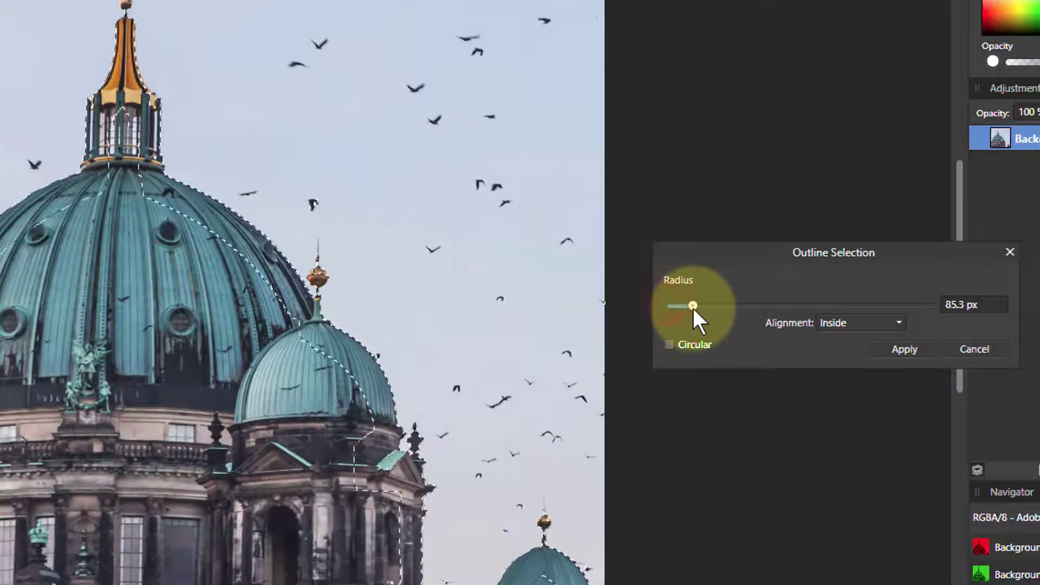
drag(692, 306, 691, 305)
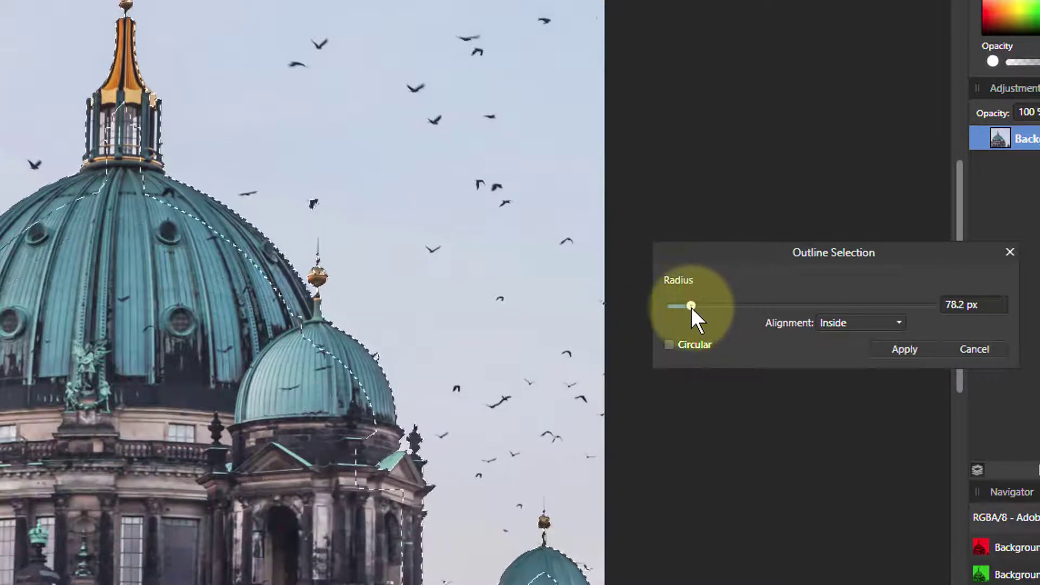
drag(692, 305, 680, 305)
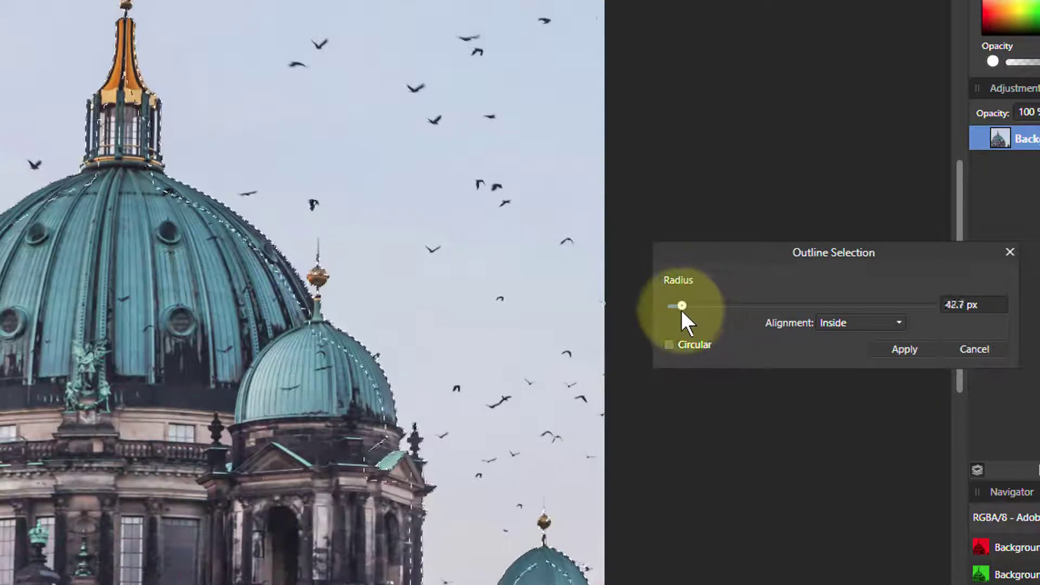
drag(680, 305, 670, 305)
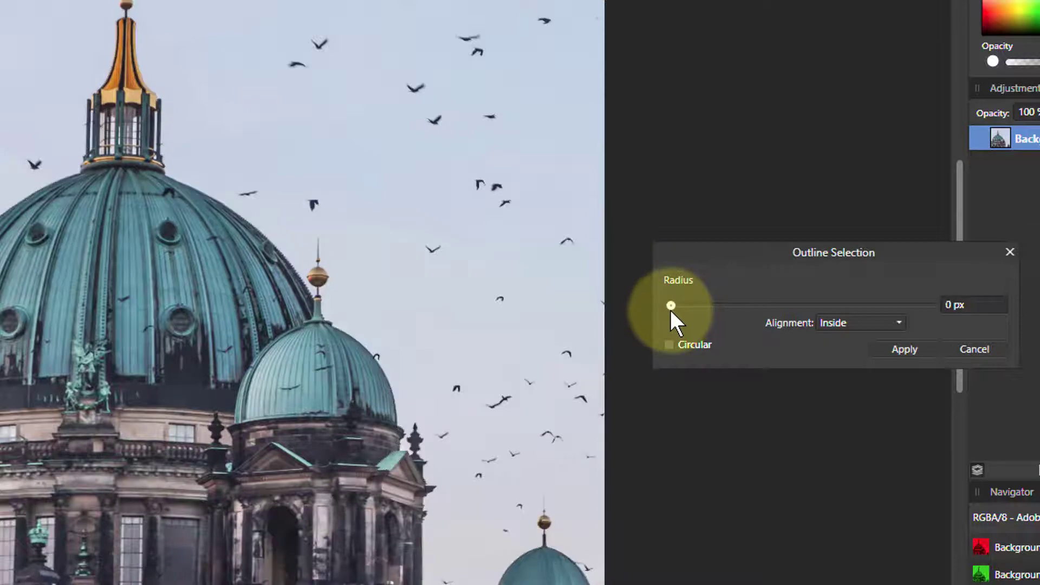
drag(671, 305, 688, 305)
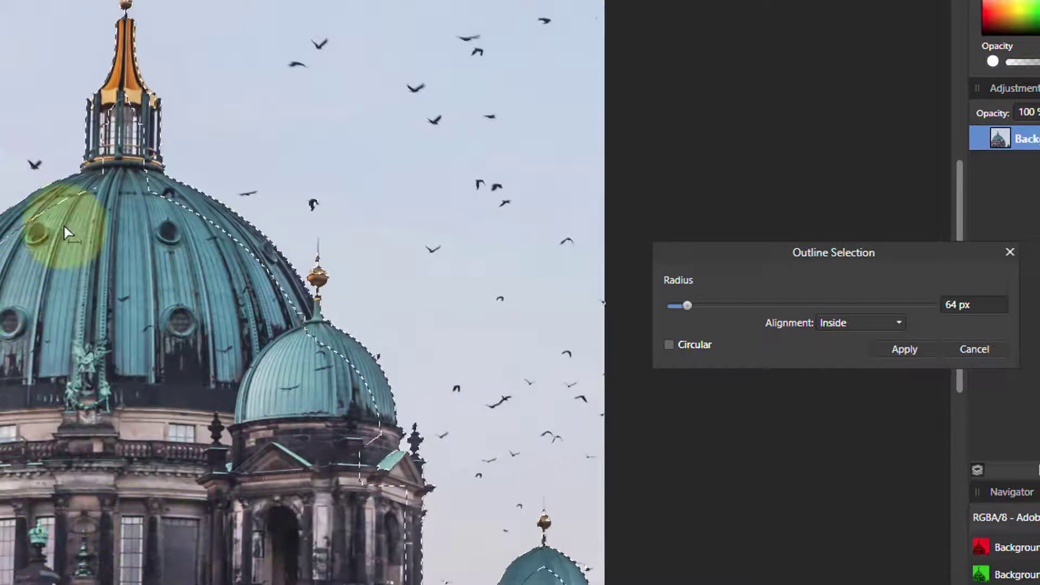
mouse_move(257, 285)
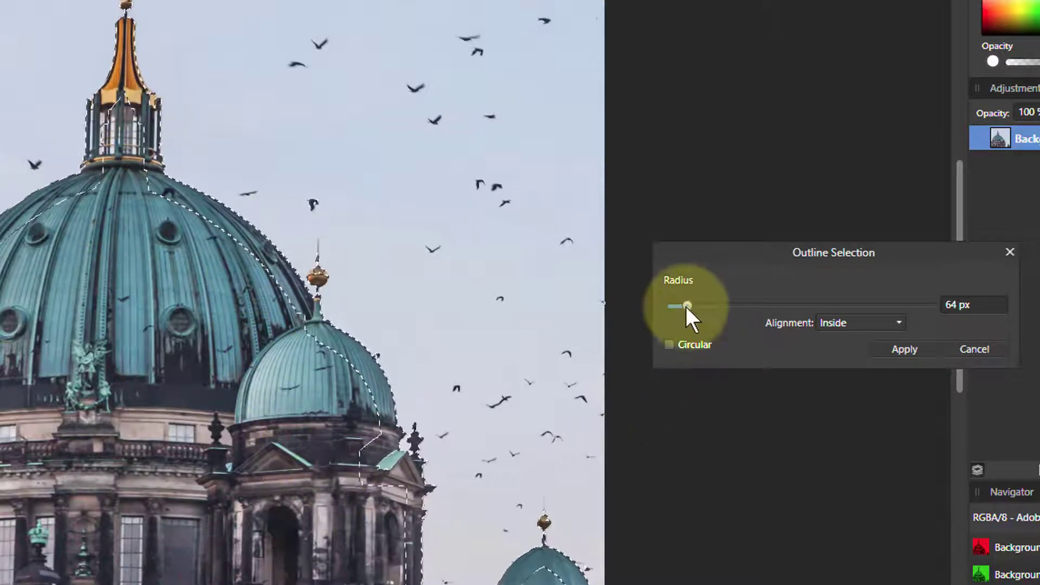
drag(686, 305, 680, 306)
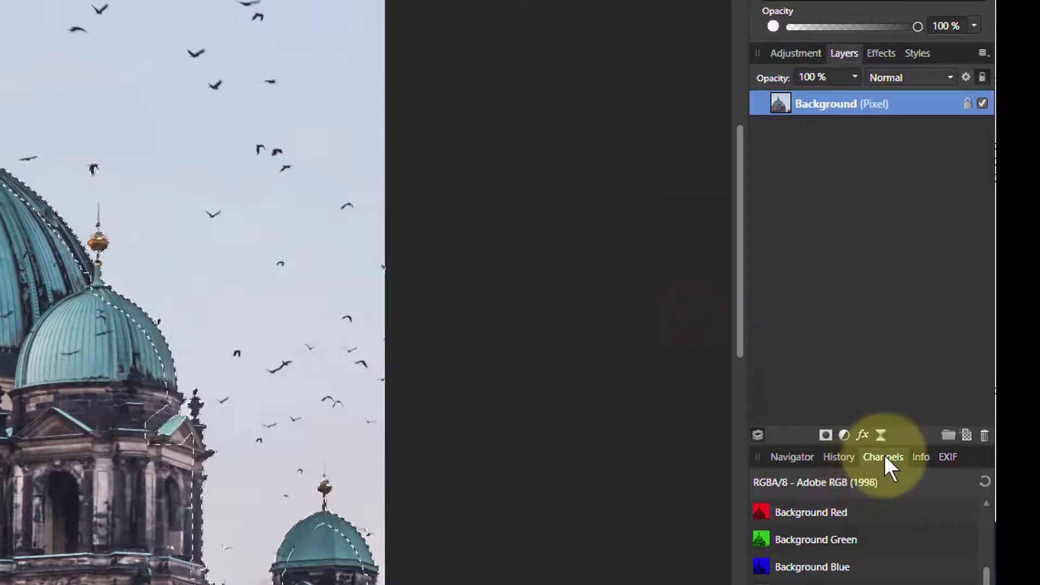
Step: Open the Live Filter list from the Layers panel to add Unsharp Mask
click(863, 435)
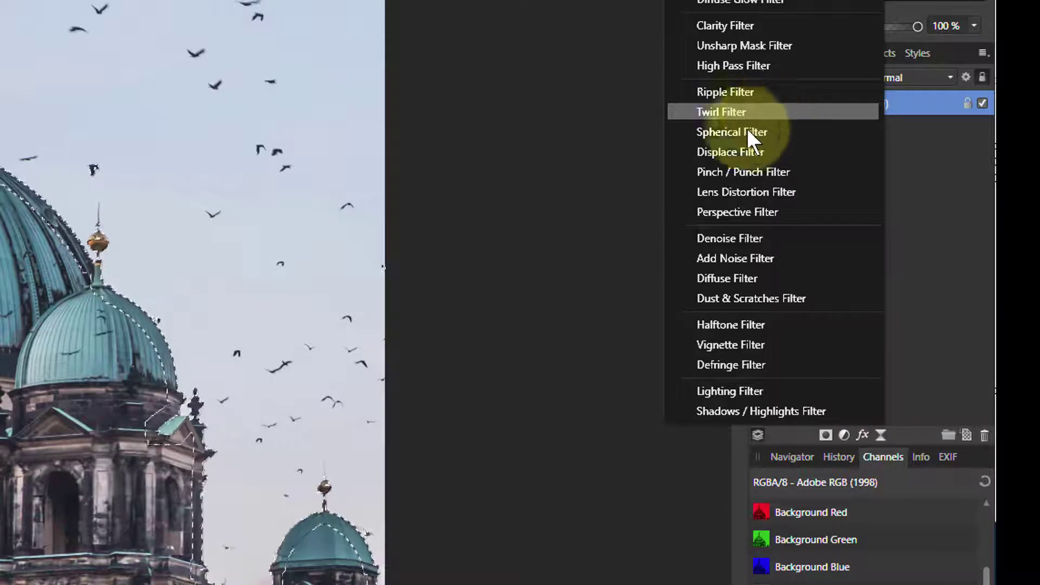
mouse_move(739, 100)
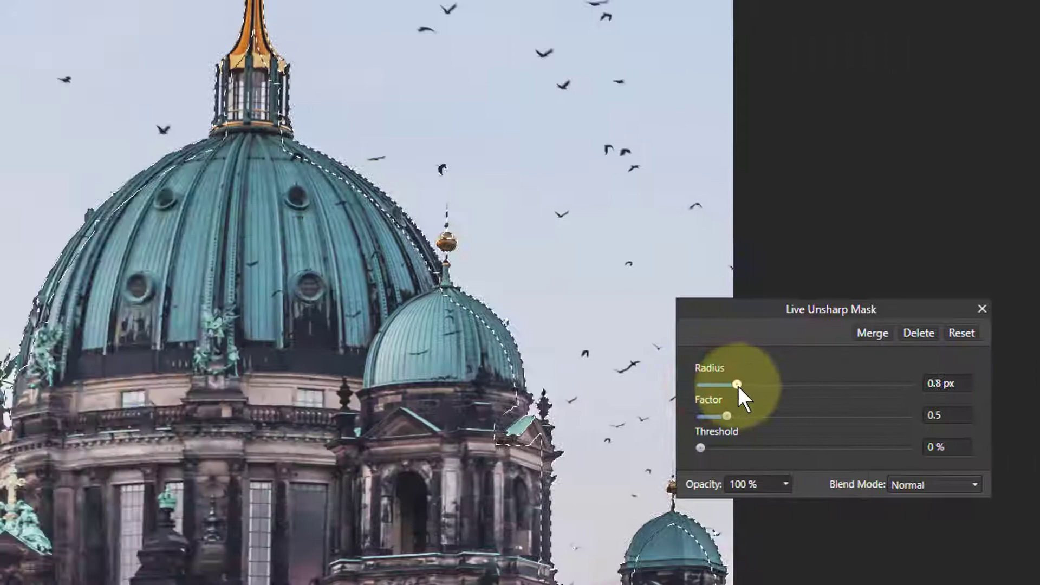
Step: Set the Live Unsharp Mask radius to 7.1 px and factor to 0.383
drag(736, 385, 815, 385)
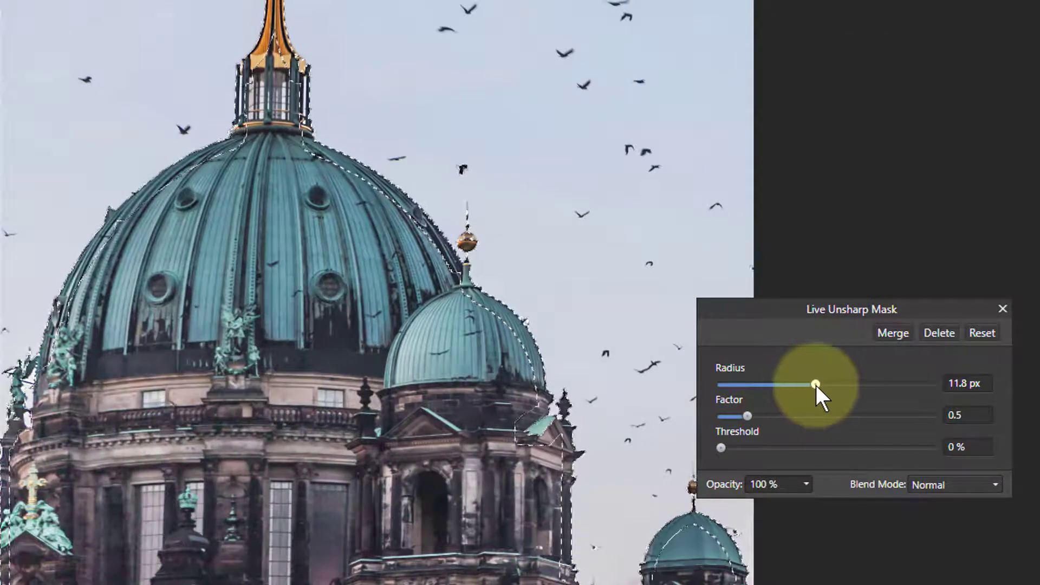
drag(816, 384, 798, 384)
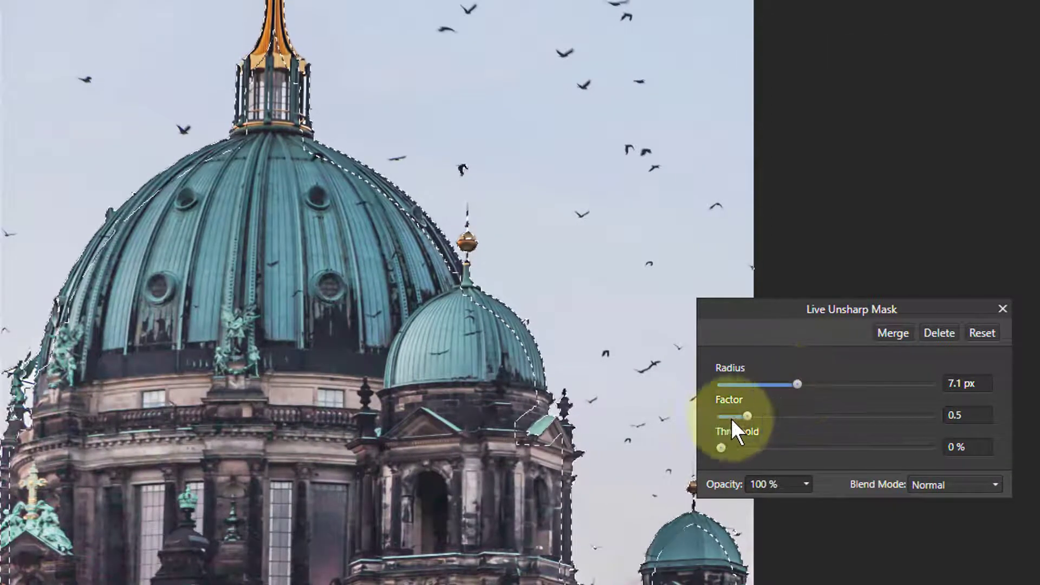
drag(747, 416, 751, 416)
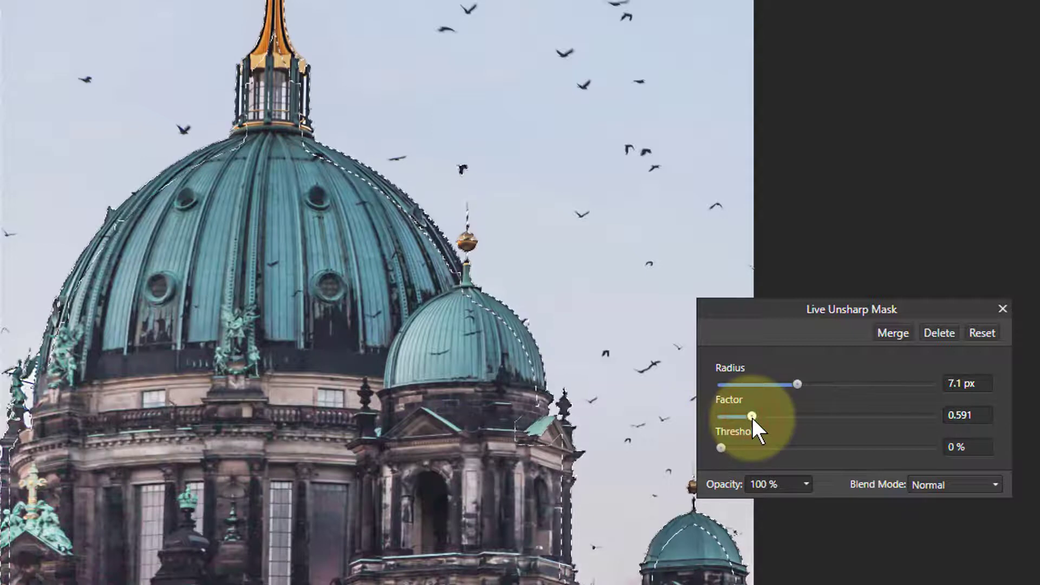
drag(752, 416, 741, 416)
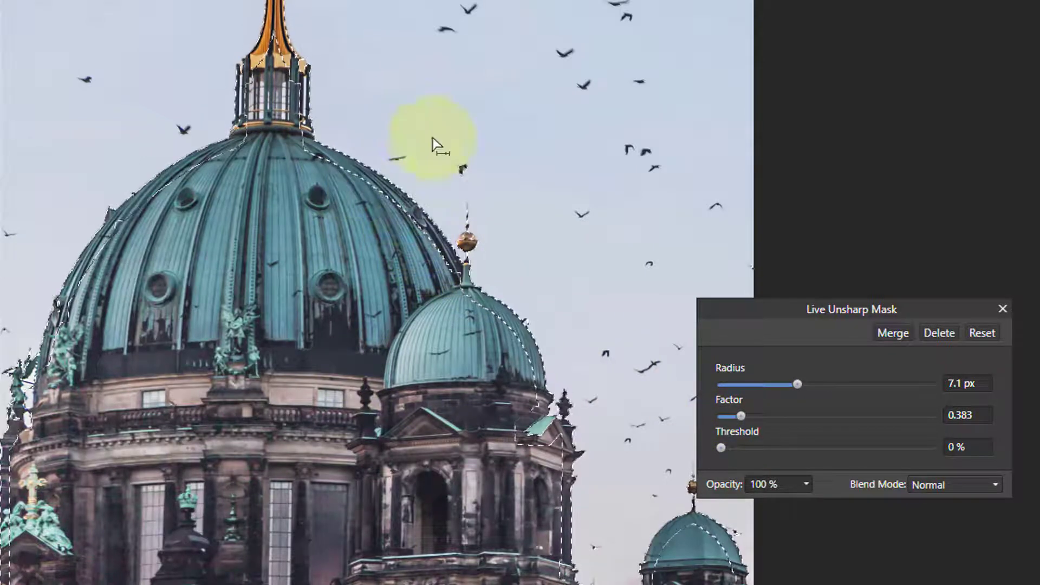
click(297, 42)
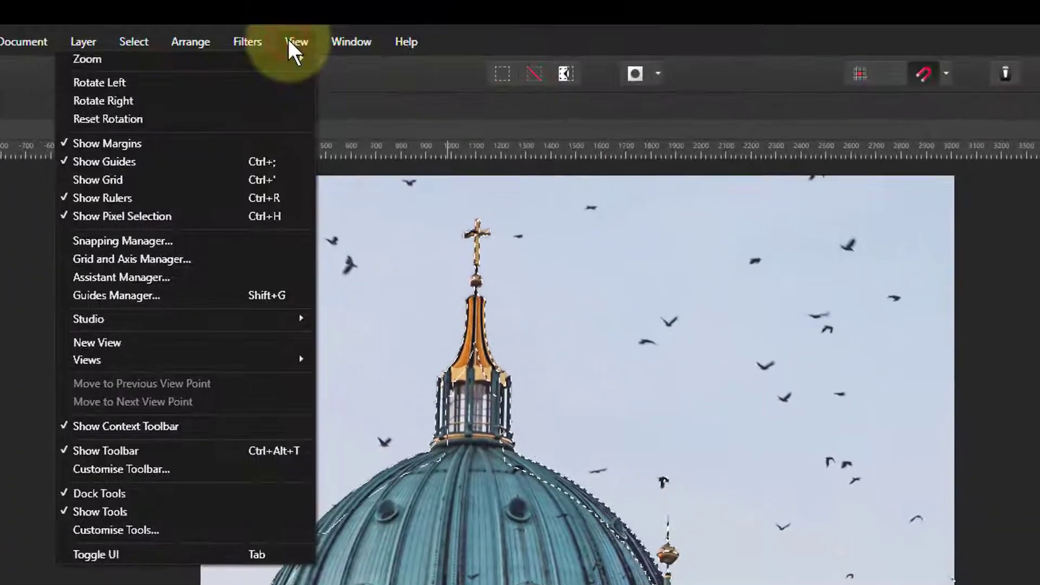
mouse_move(217, 223)
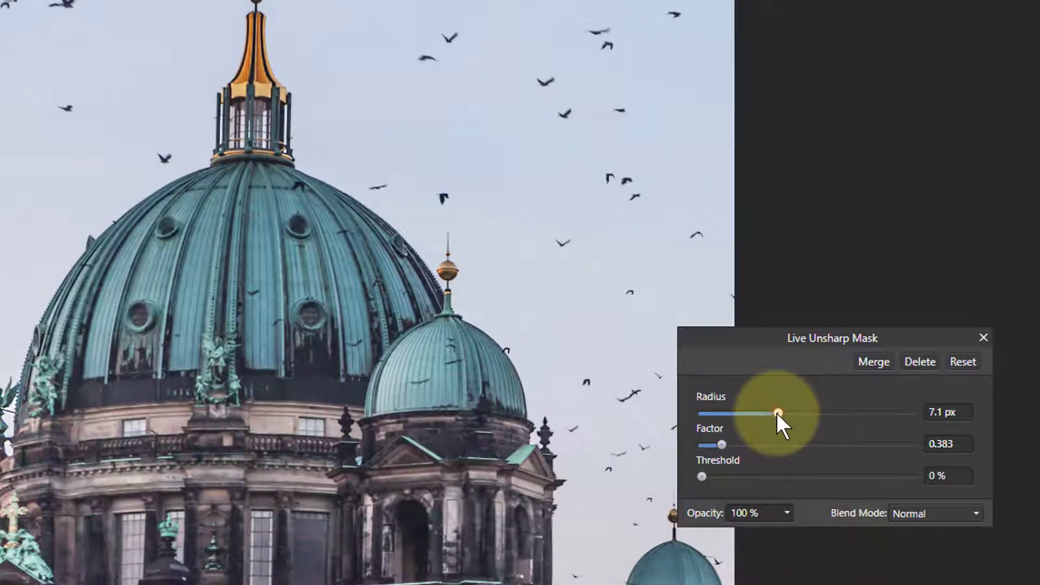
Step: Push the unsharp mask radius to 100 px and settle the factor at 1.148
drag(777, 414, 910, 413)
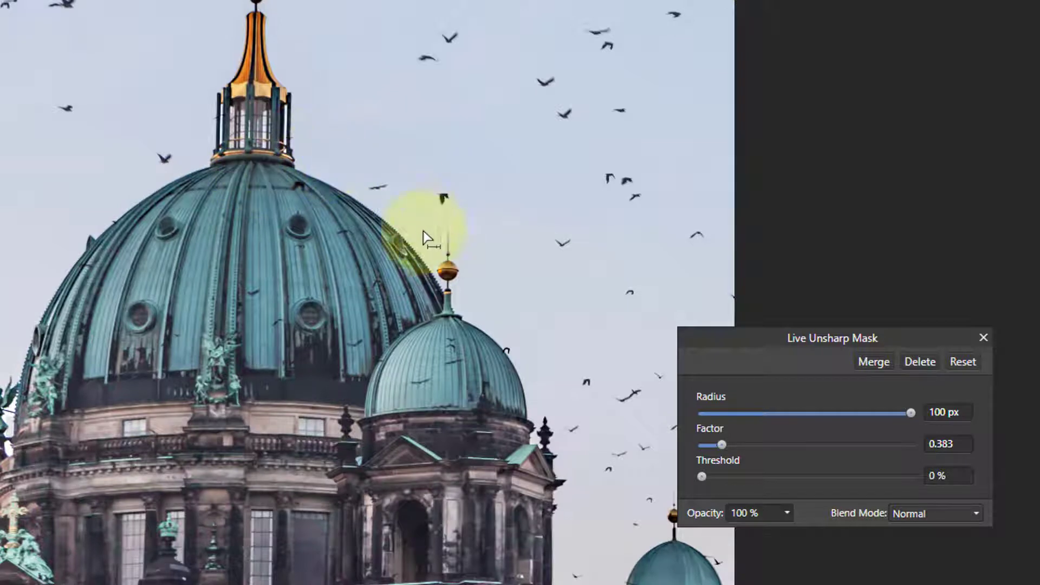
mouse_move(724, 444)
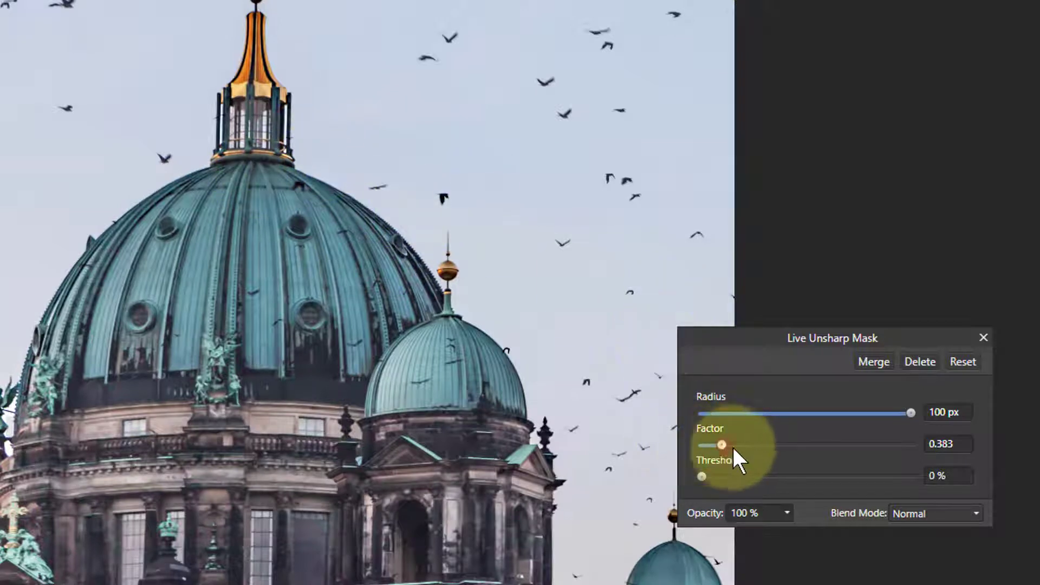
drag(722, 446, 854, 445)
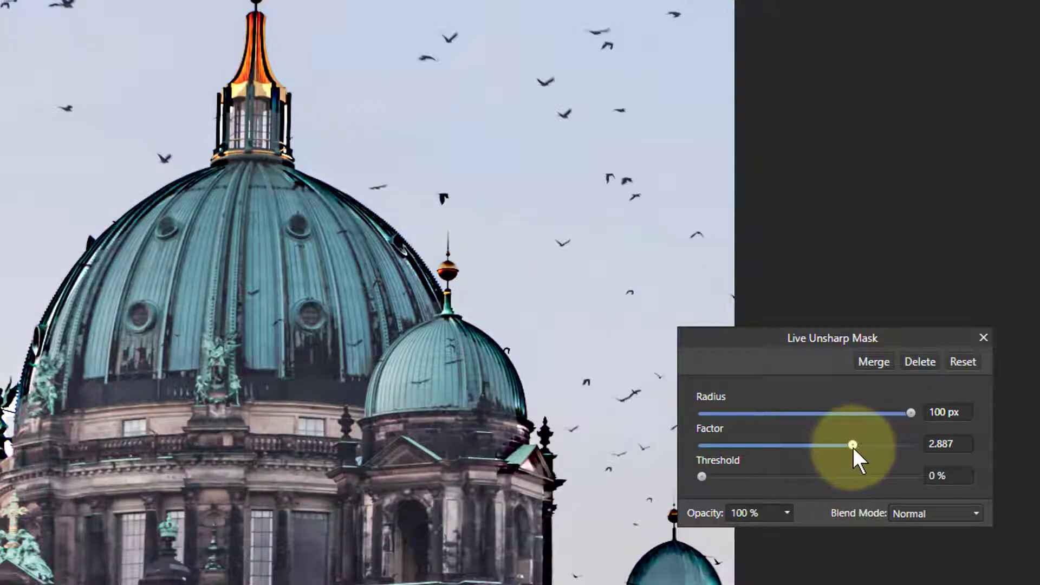
drag(853, 444, 732, 444)
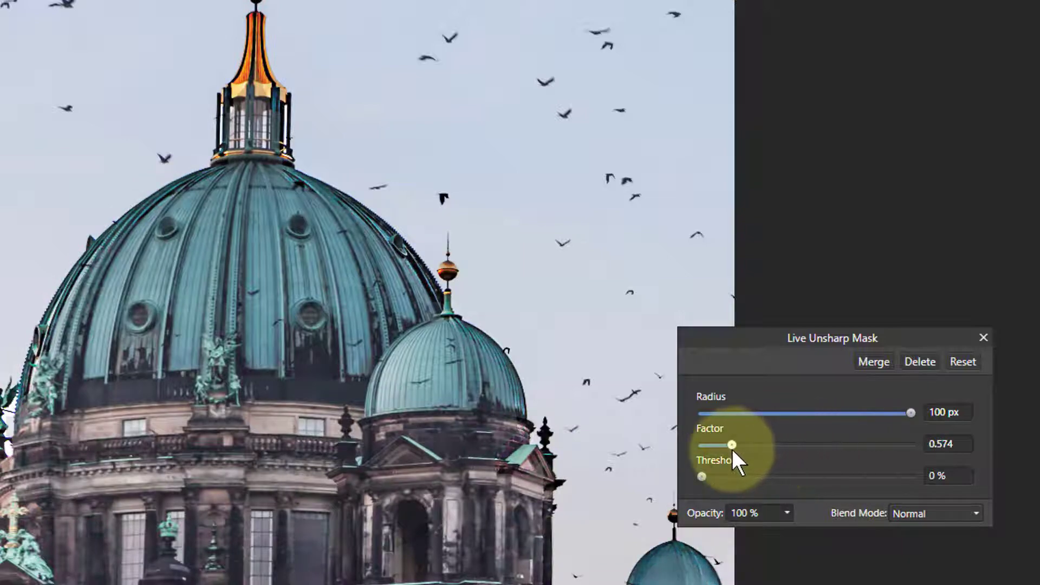
drag(732, 445, 762, 446)
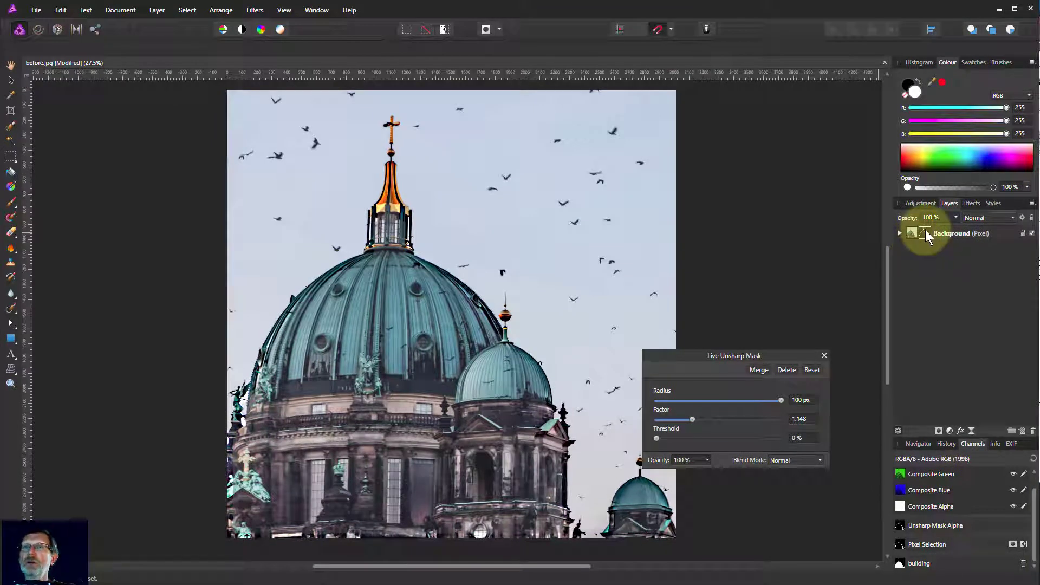
mouse_move(922, 238)
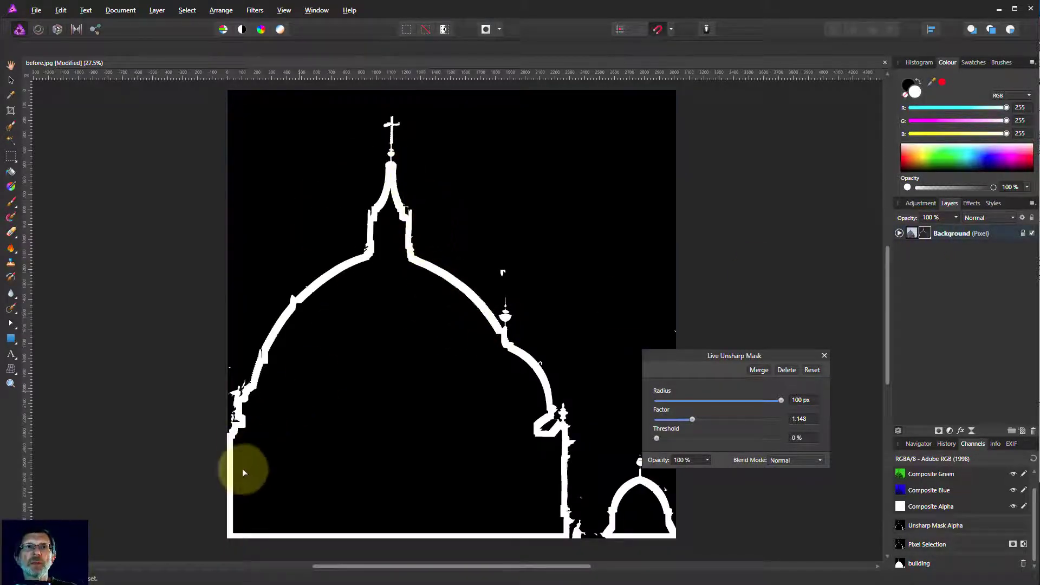
mouse_move(931, 270)
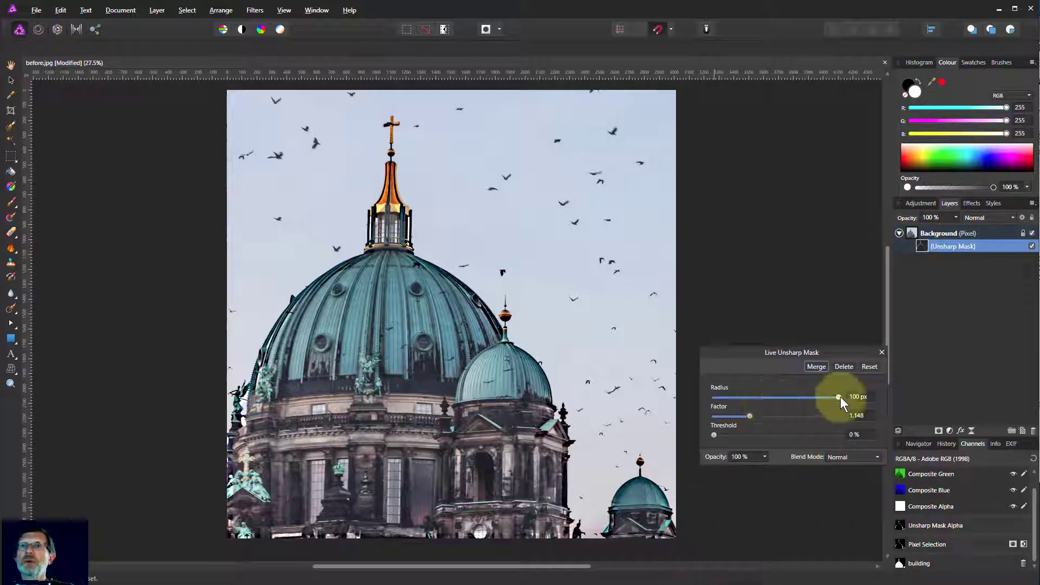
Step: Drag the Live Unsharp Mask radius down to 8 px and factor to 0.696
drag(838, 395, 750, 396)
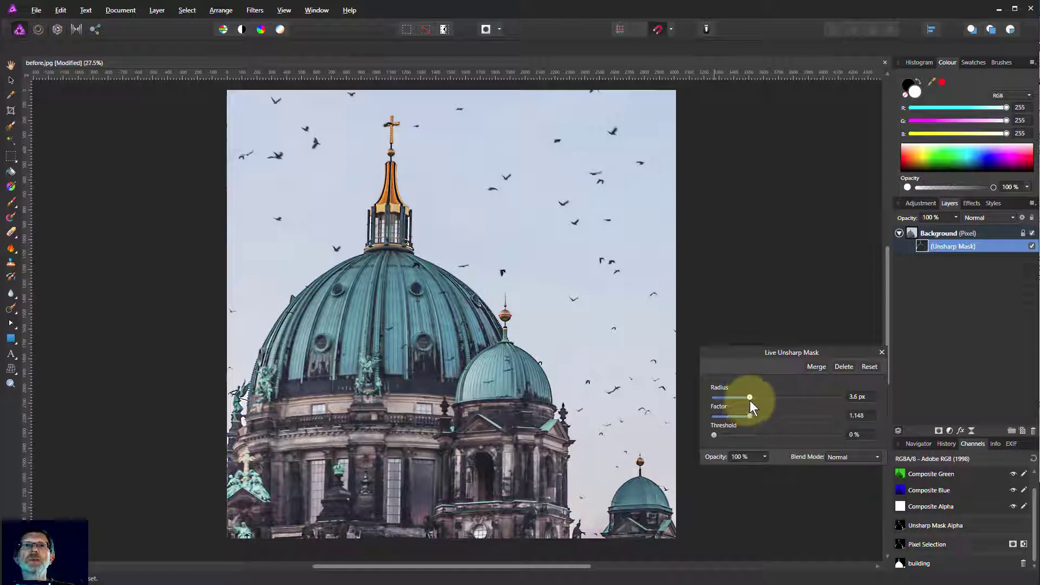
drag(749, 397, 758, 397)
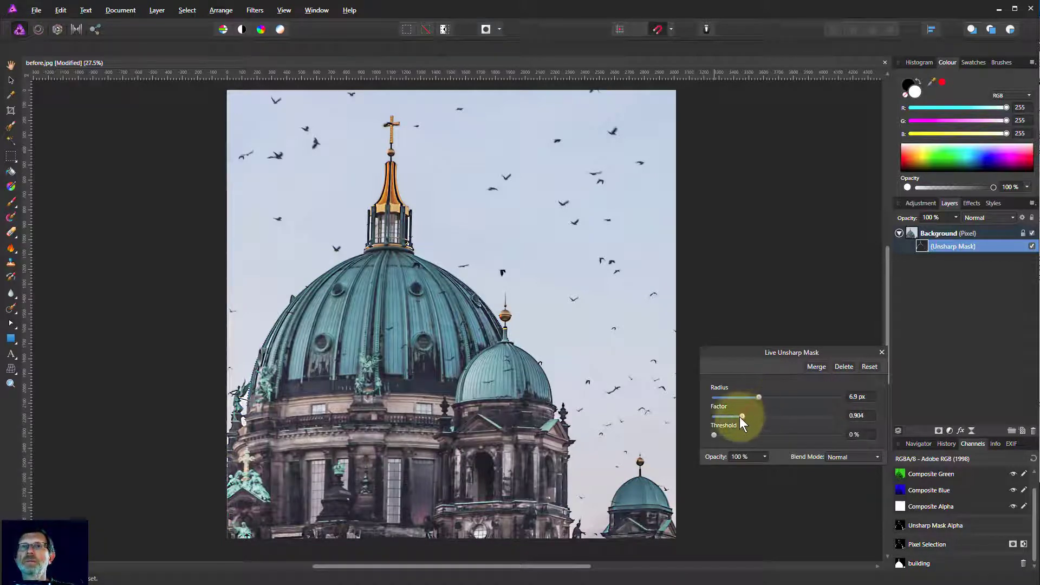
drag(742, 416, 736, 416)
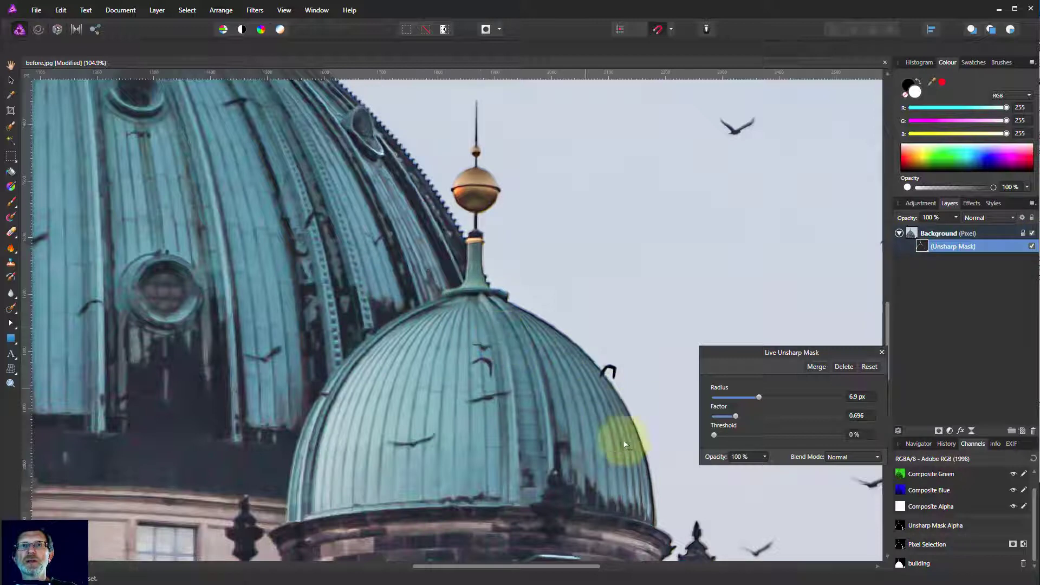
drag(758, 396, 762, 396)
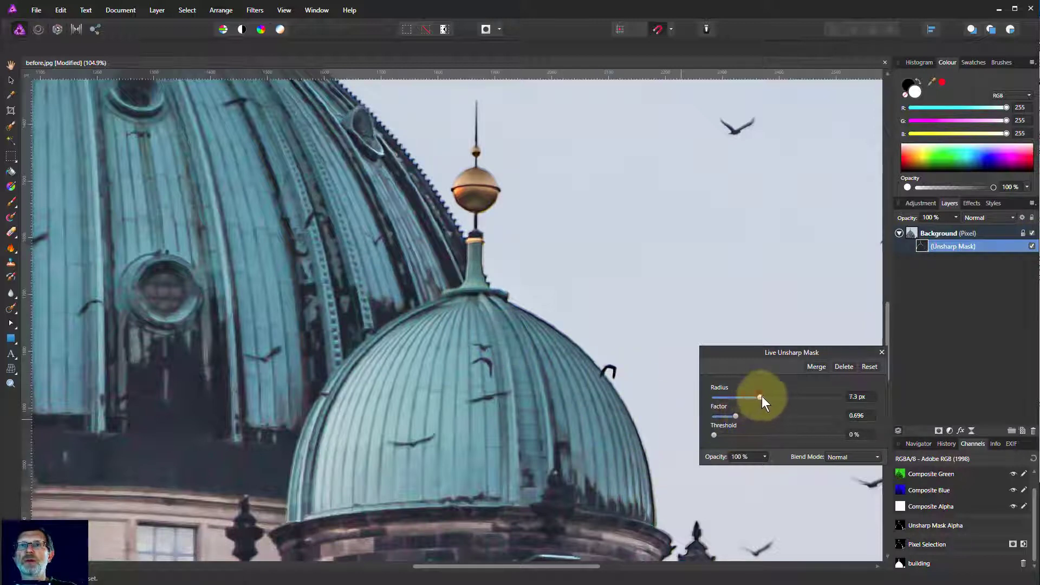
drag(759, 397, 762, 397)
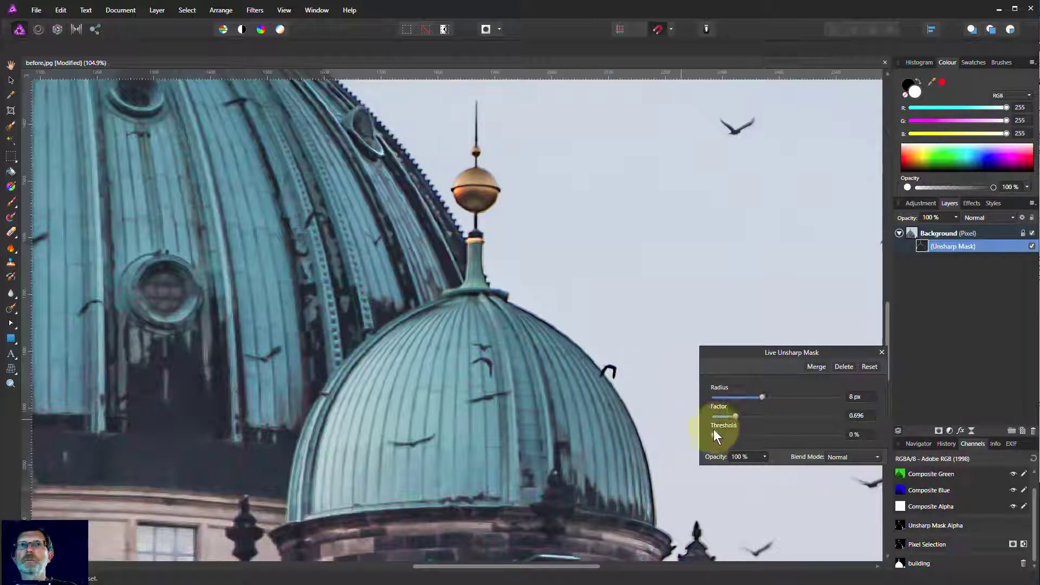
drag(735, 416, 738, 416)
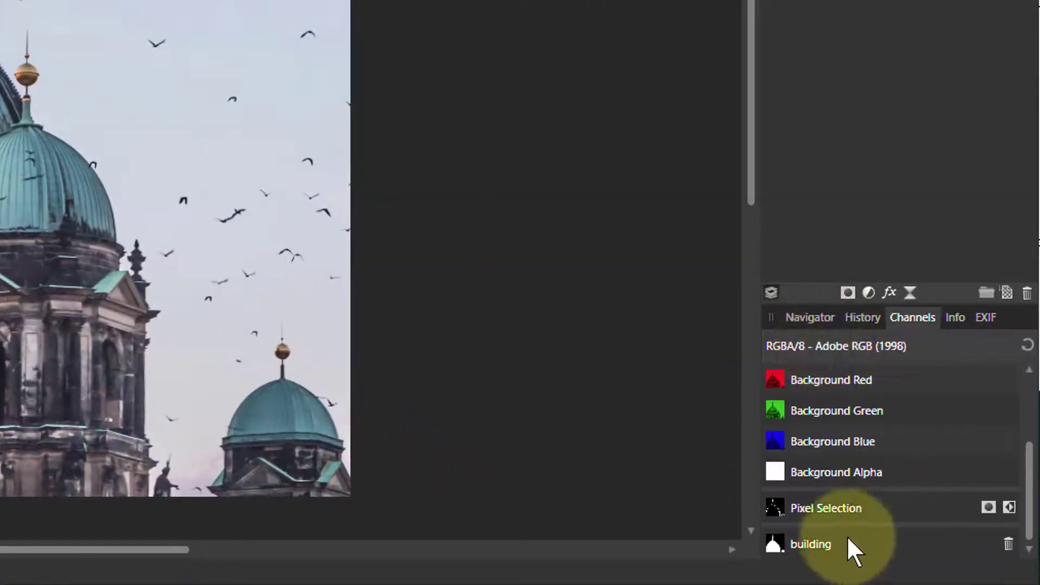
Step: Load the 'building' channel as a pixel selection and show the selection on the canvas
right_click(810, 544)
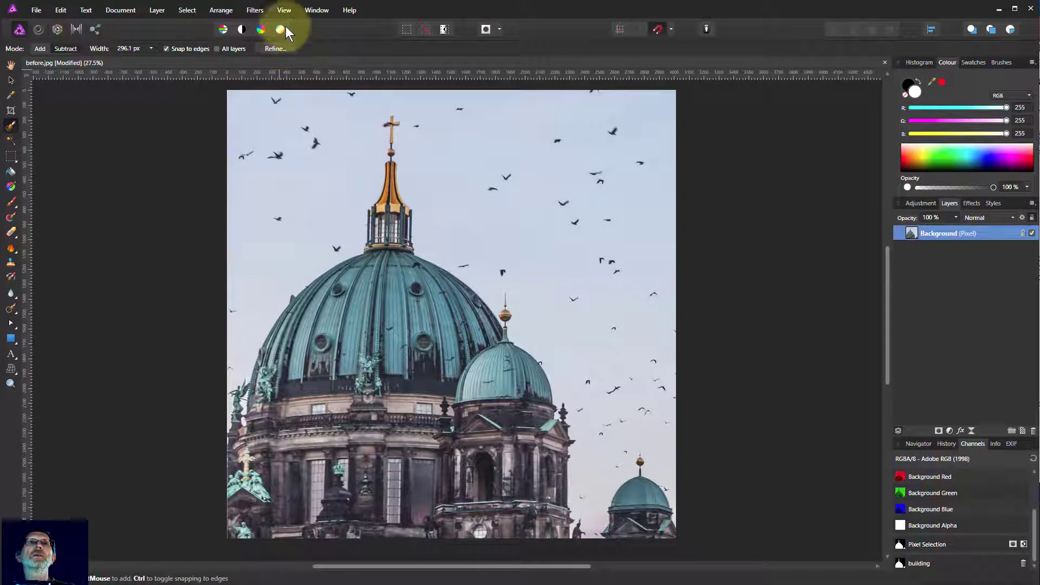
click(317, 10)
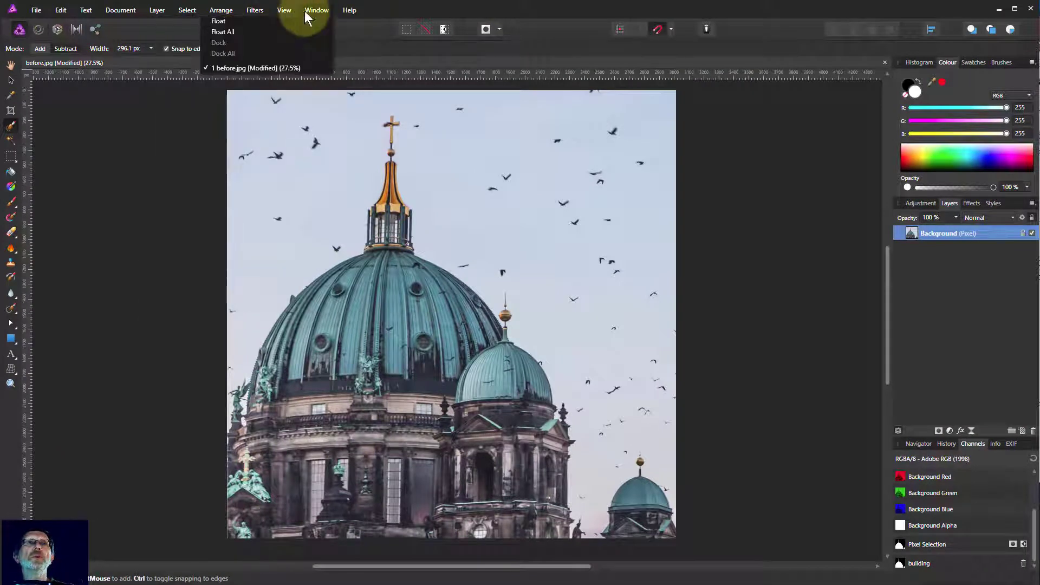
click(283, 10)
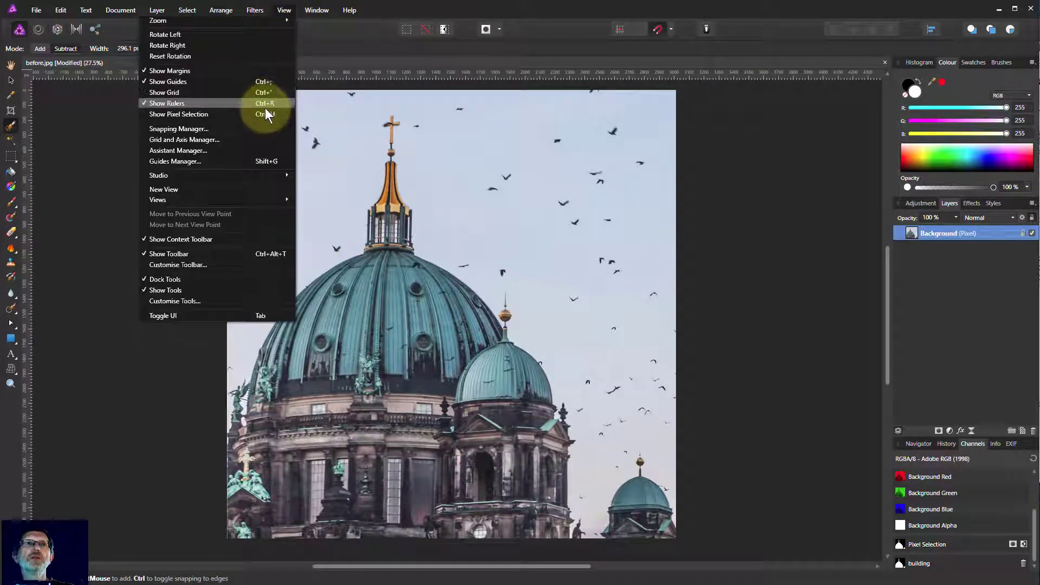
click(542, 360)
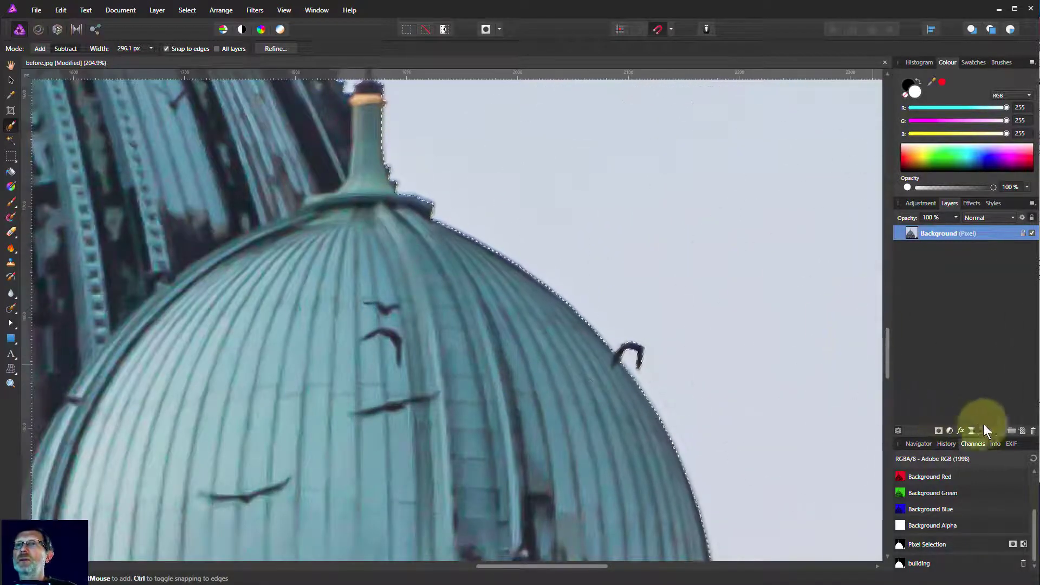
Step: Add a new pixel layer and outline the selection into a 2 px centred edge band
click(1010, 430)
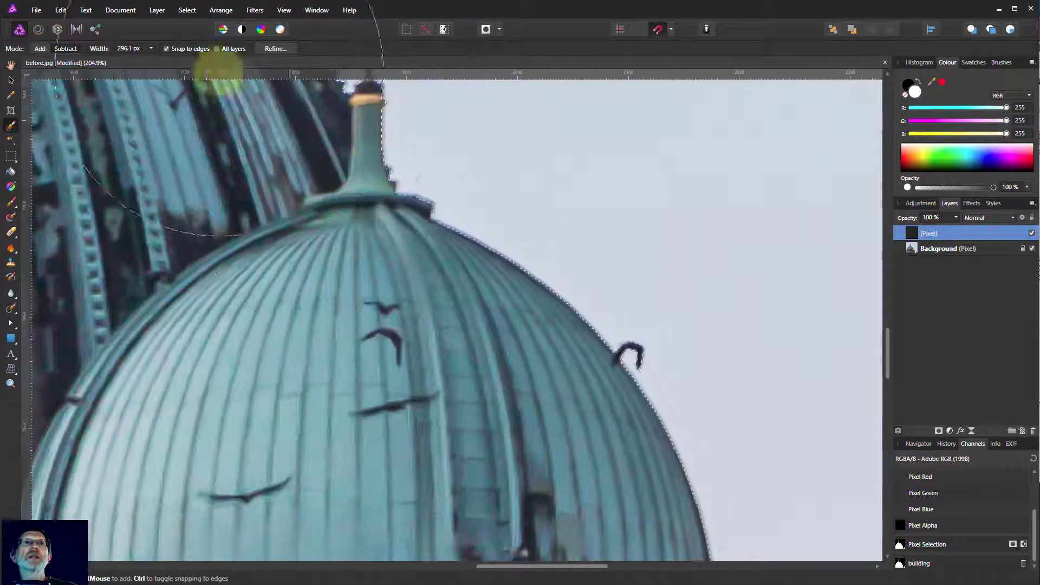
click(187, 10)
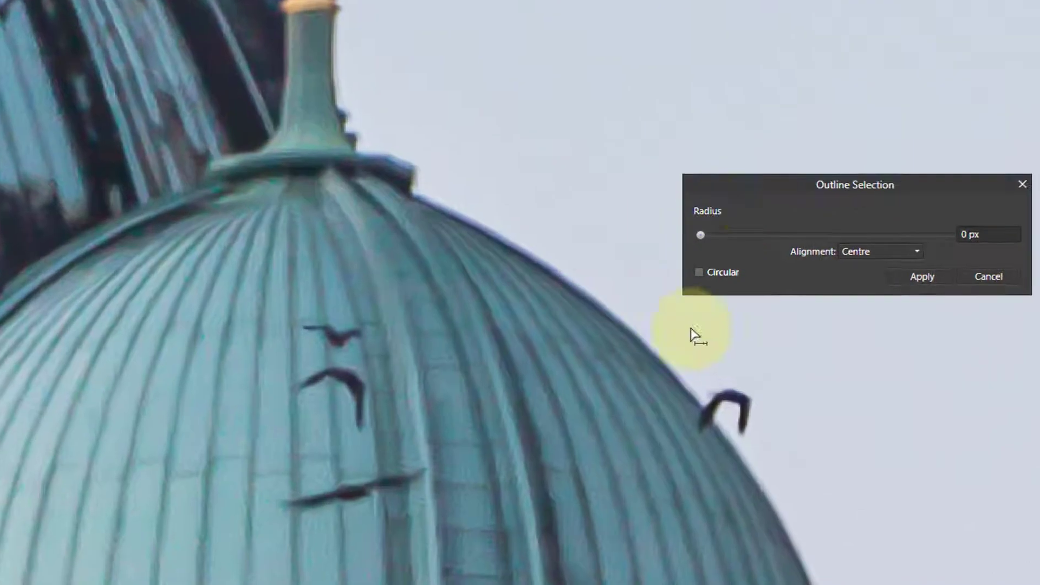
mouse_move(702, 240)
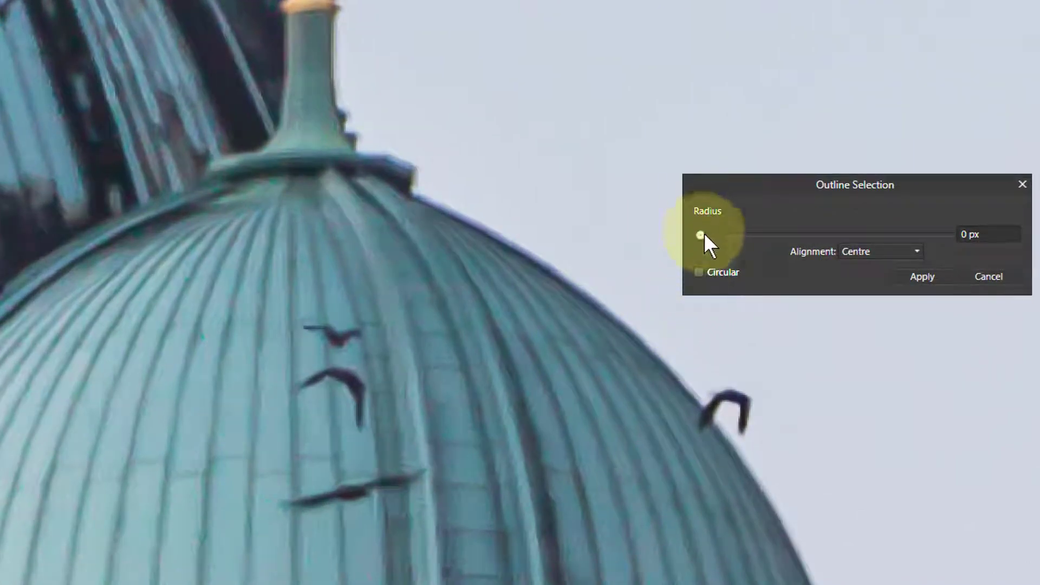
drag(703, 234, 712, 234)
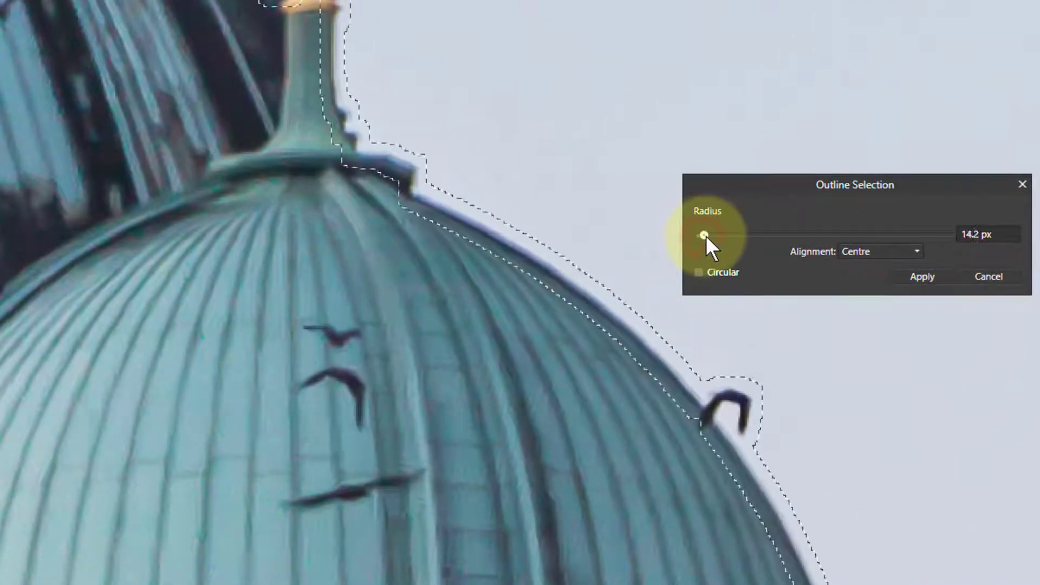
drag(706, 233, 700, 233)
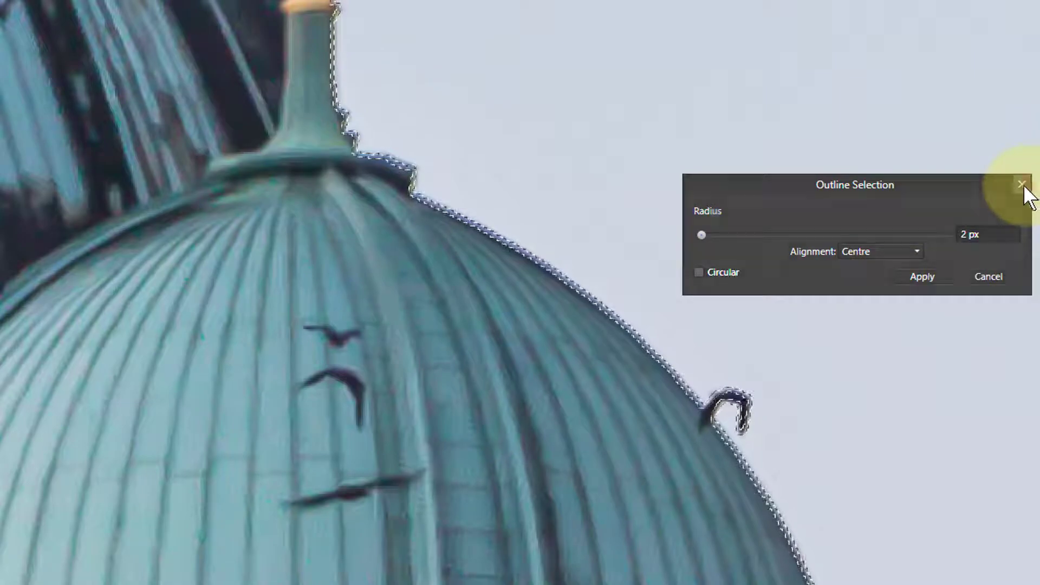
click(1005, 184)
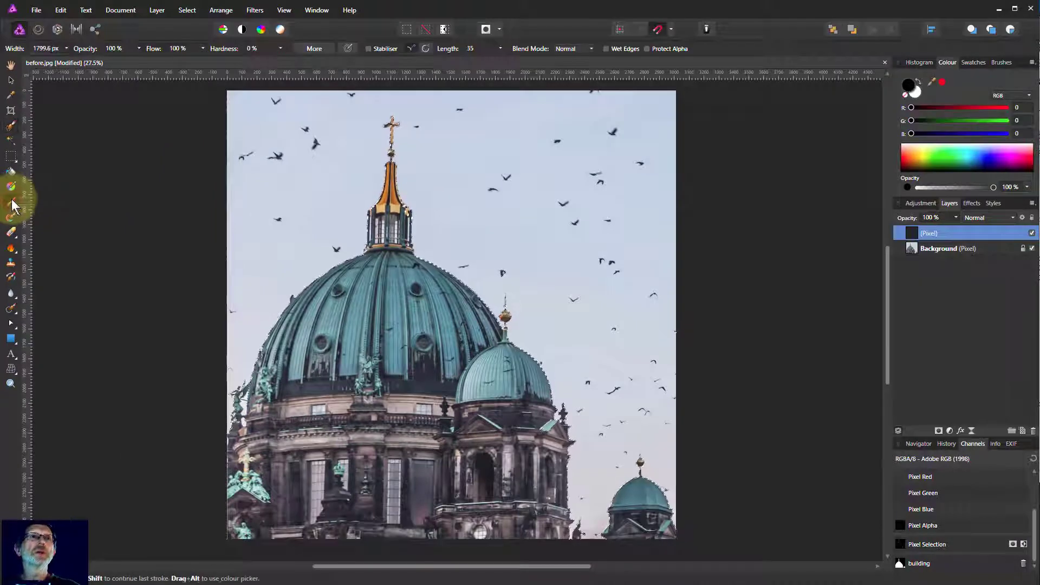
Step: Switch to the Paint Brush Tool for painting black along the edge band
click(593, 328)
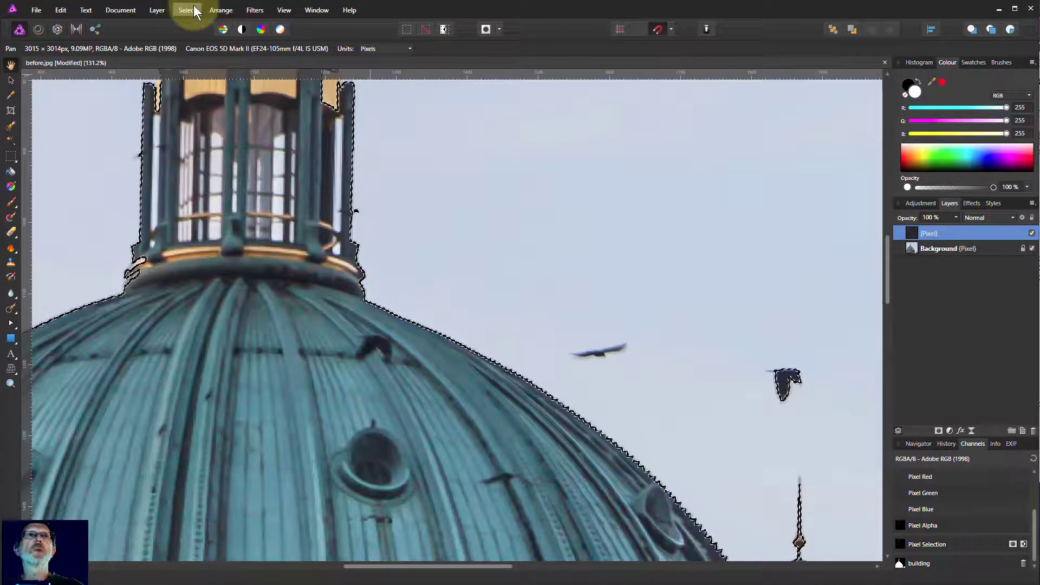
Step: Deselect and lower the outline pixel layer's opacity to 63%
click(187, 10)
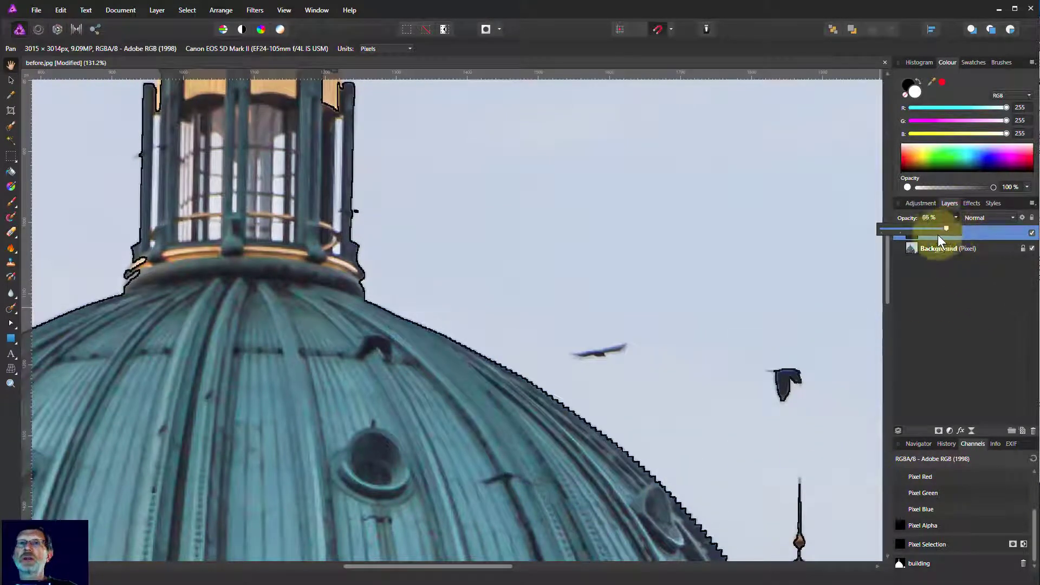
drag(945, 227, 928, 227)
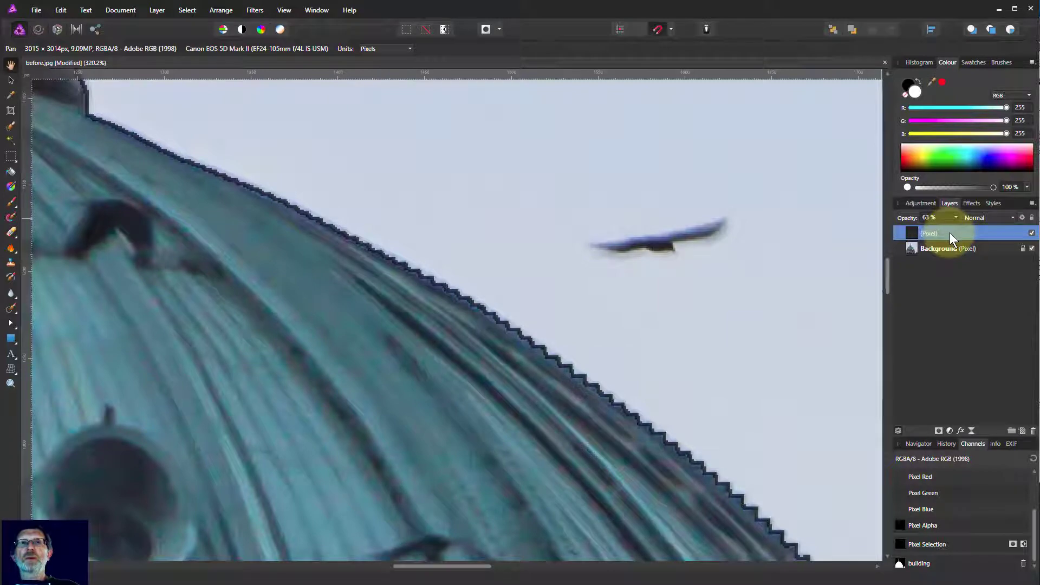
click(1032, 233)
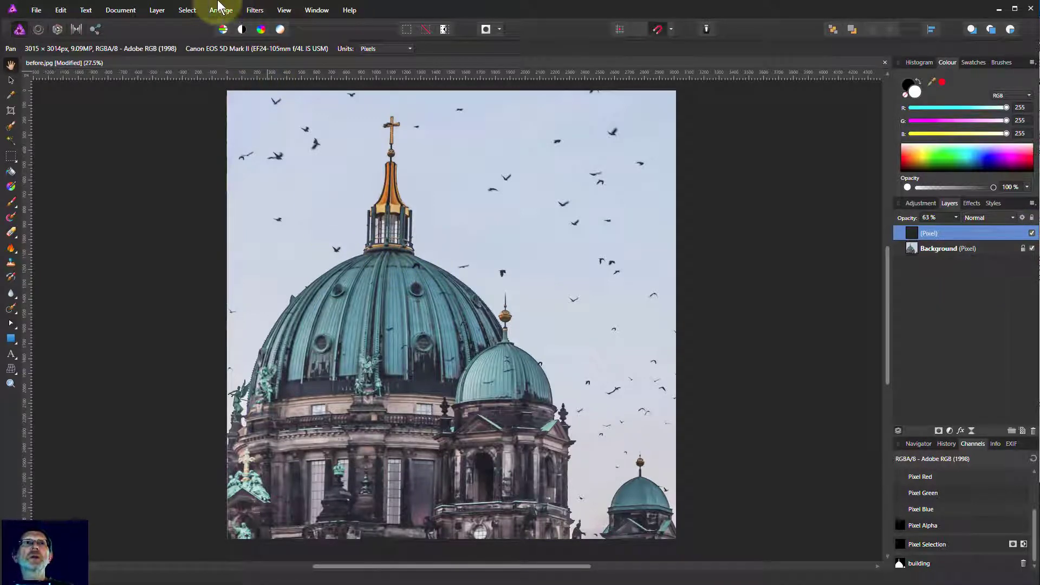
click(187, 9)
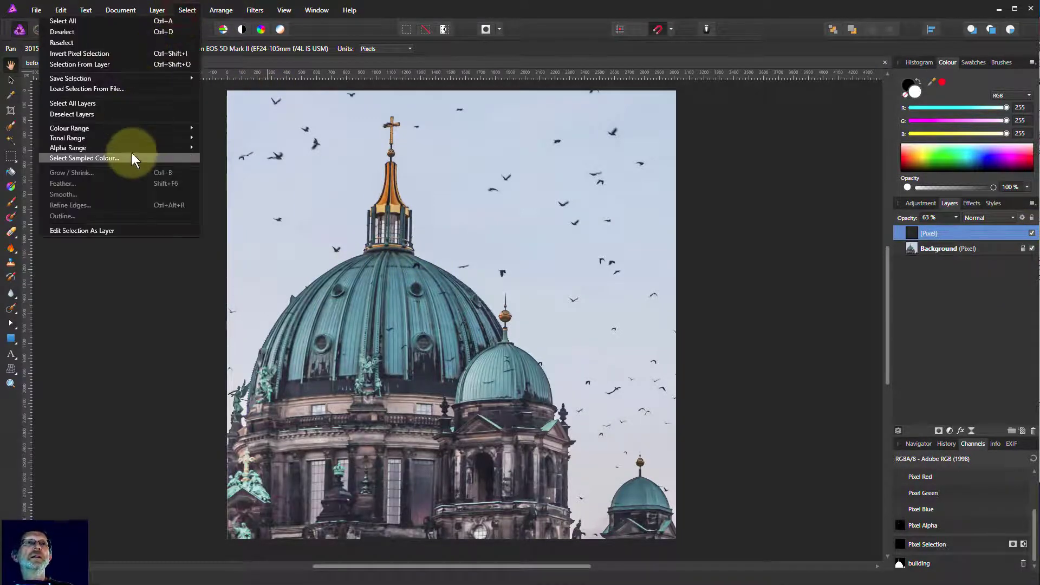
mouse_move(76, 220)
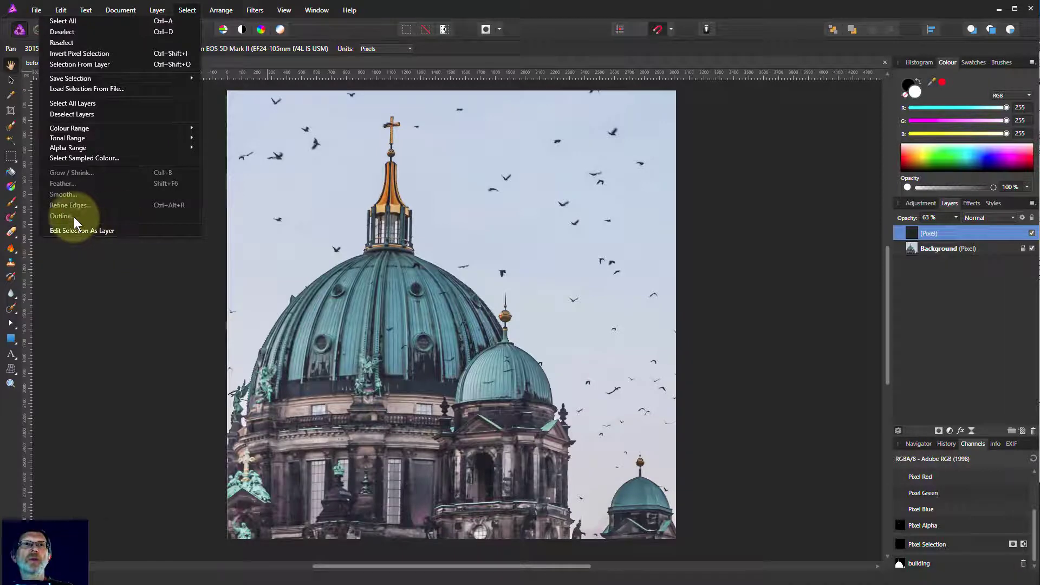